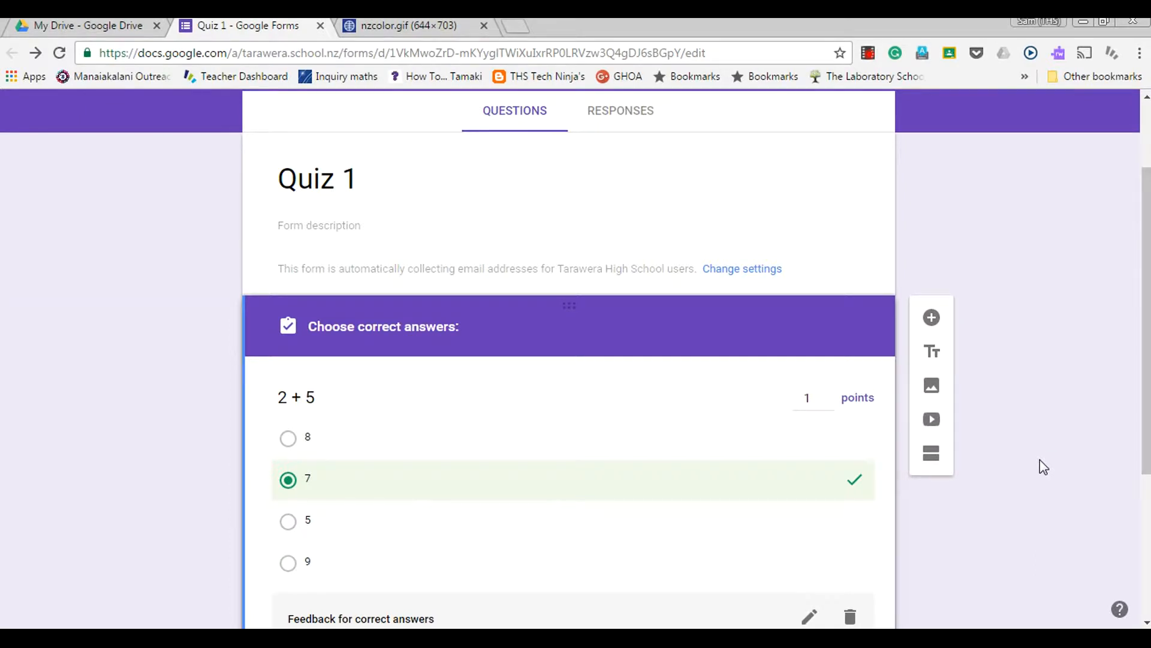
{"action": "mouse_move", "coordinate": [1054, 307]}
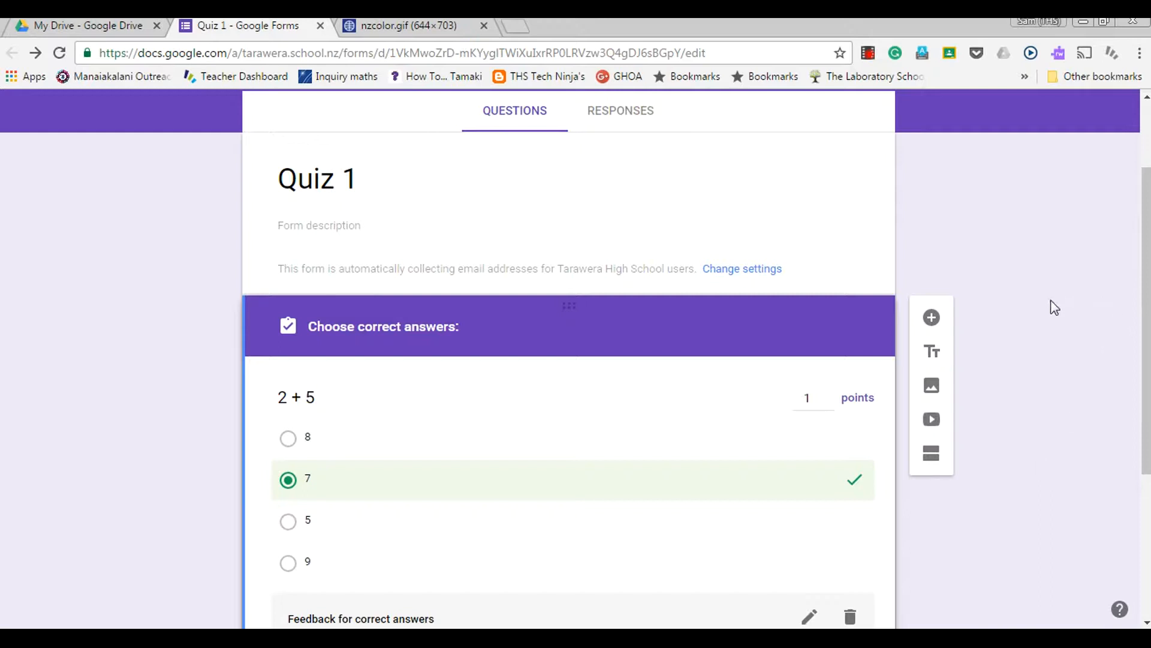
Step: Add a new question titled 'Which cities are in NZ?' and show the question-type list
{"action": "scroll", "scroll_direction": "down", "scroll_amount": 3}
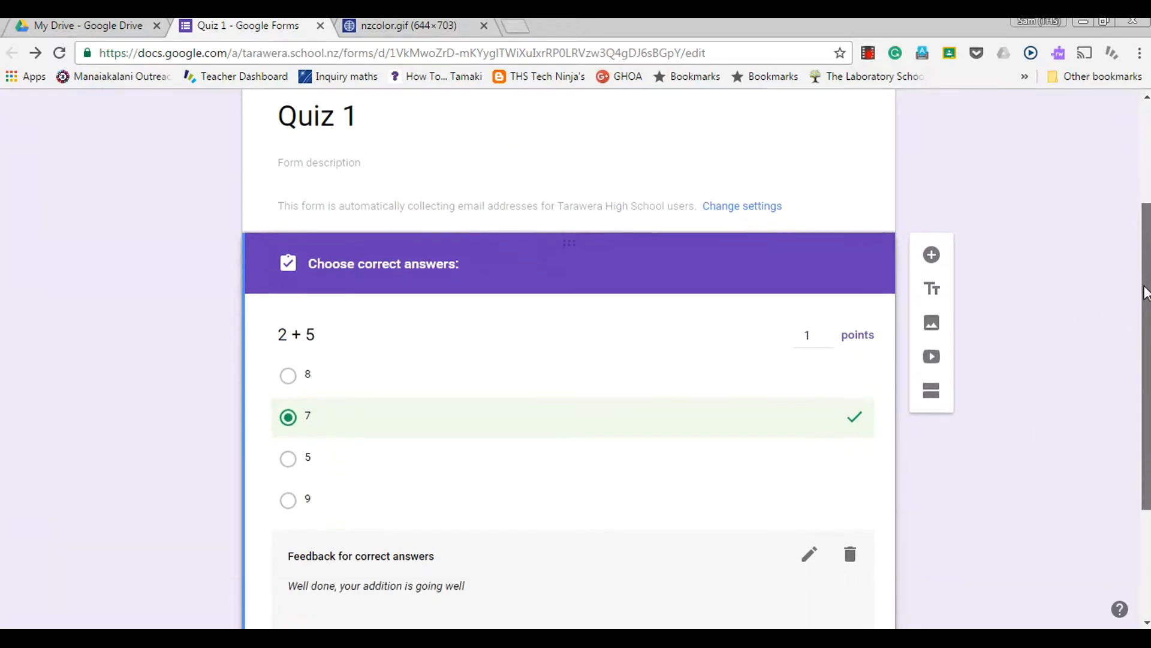
{"action": "scroll", "scroll_direction": "down", "scroll_amount": 3}
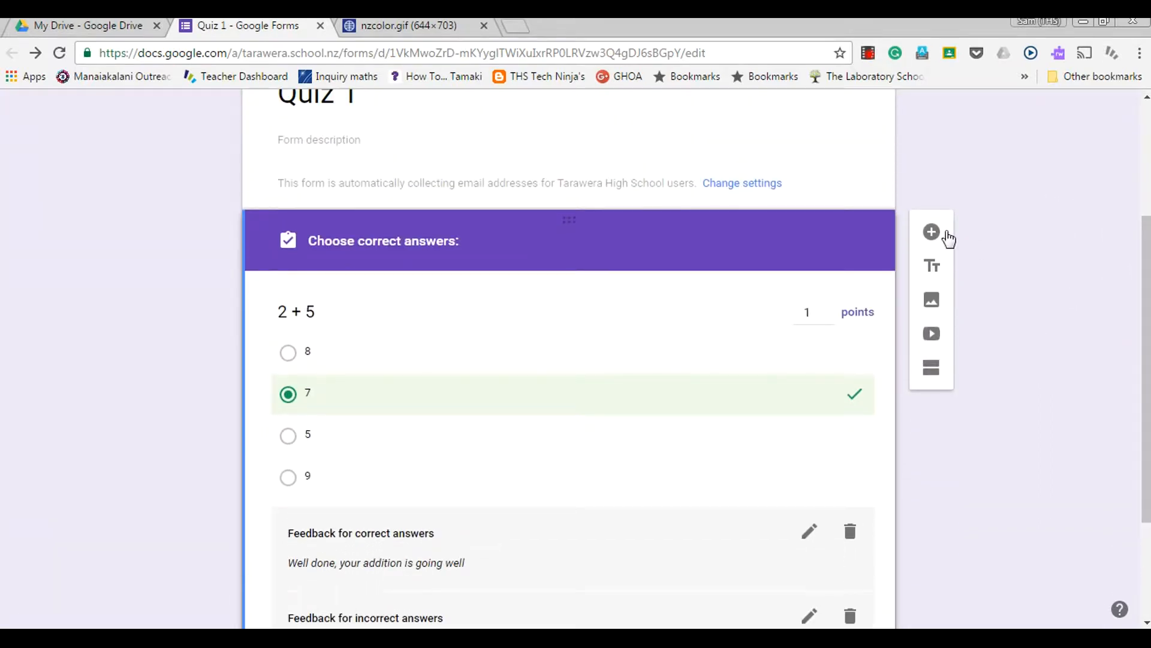
{"action": "mouse_move", "coordinate": [930, 231]}
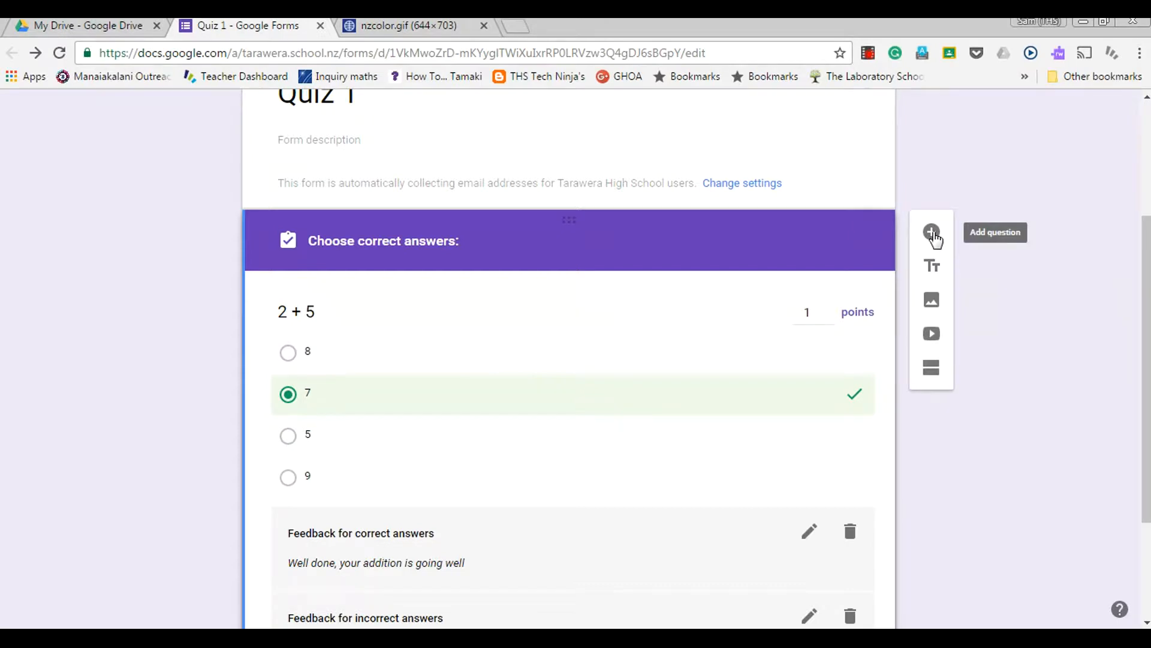
{"action": "left_click", "coordinate": [931, 231]}
{"action": "type", "text": "Which cities are"}
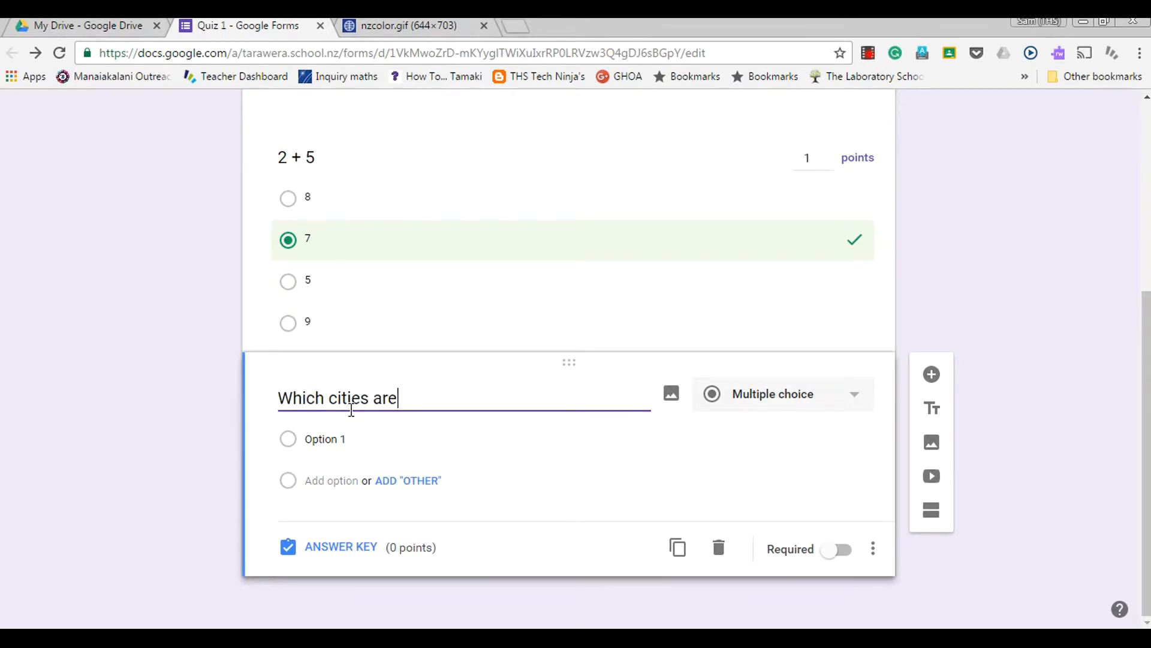
{"action": "type", "text": "in N"}
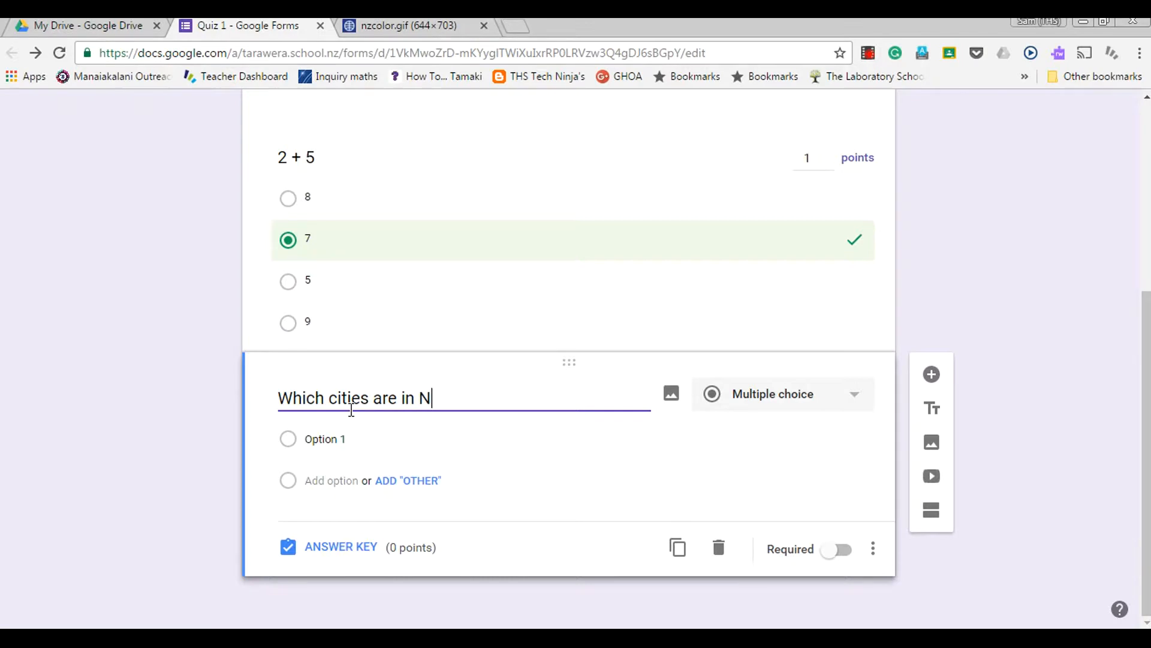
{"action": "type", "text": "Z?"}
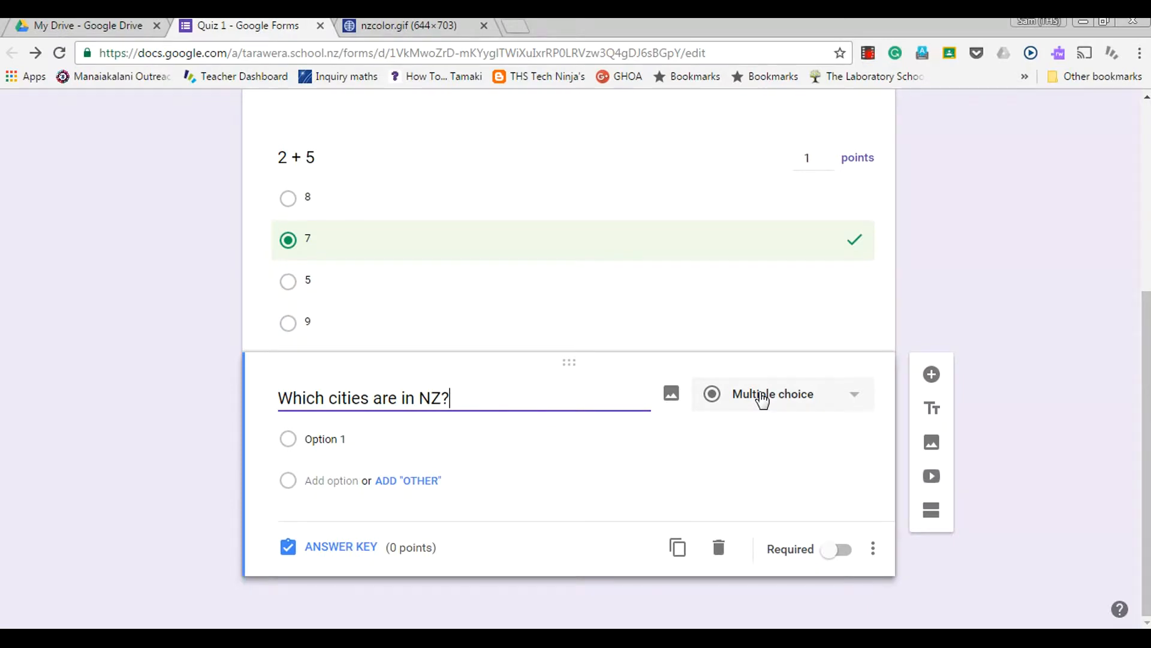
{"action": "left_click", "coordinate": [782, 393]}
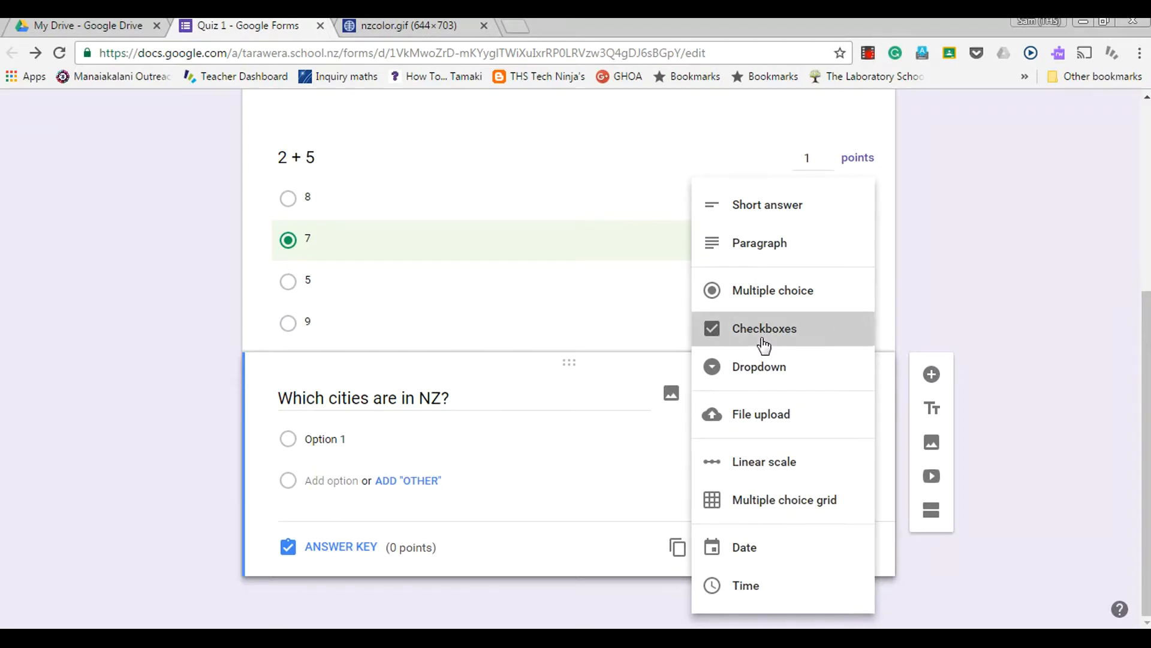
Step: Make it a Checkboxes question with options Auckland, Tauranga, Dunedin and Sydney
{"action": "left_click", "coordinate": [763, 328]}
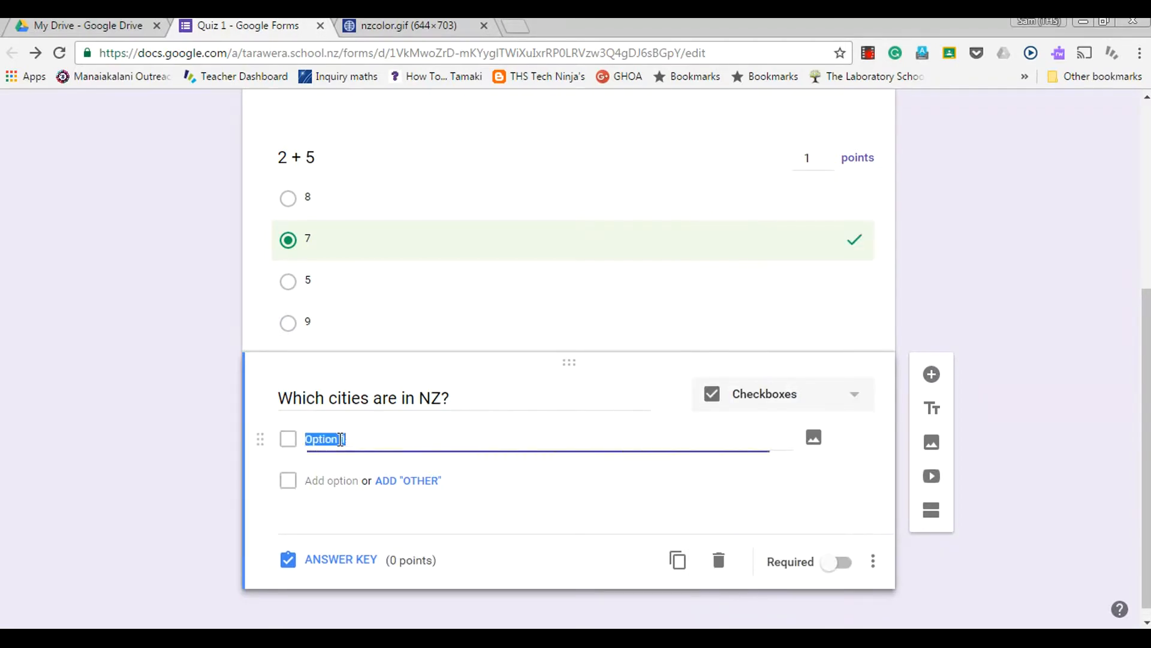
{"action": "type", "text": "Aukal"}
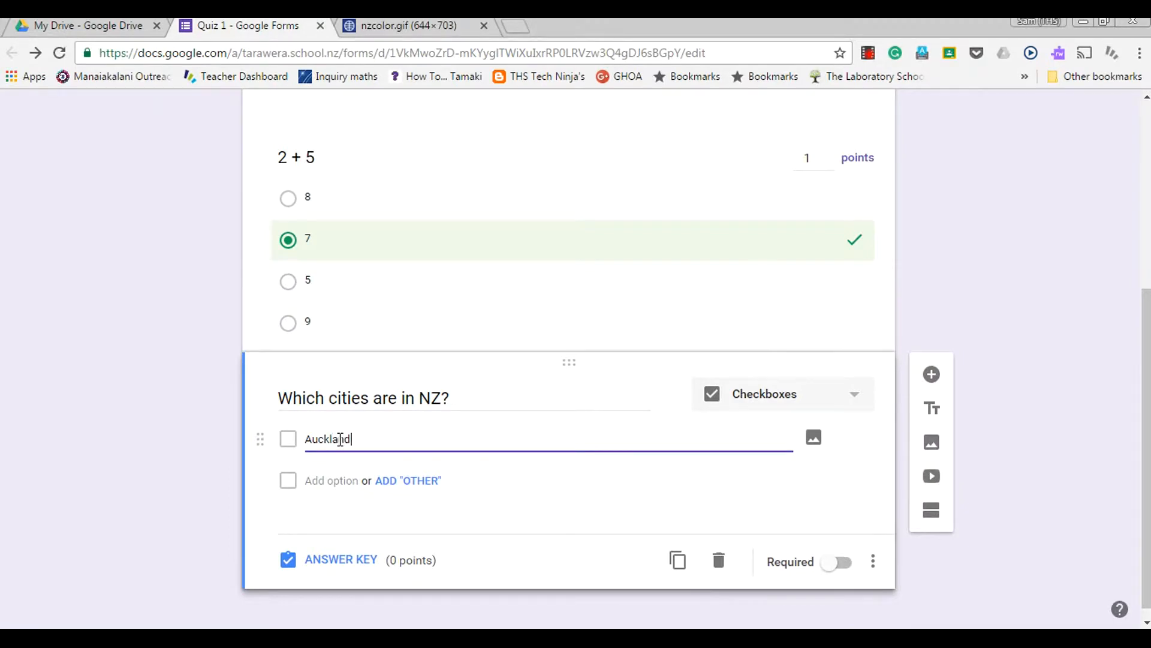
{"action": "left_click", "coordinate": [331, 480]}
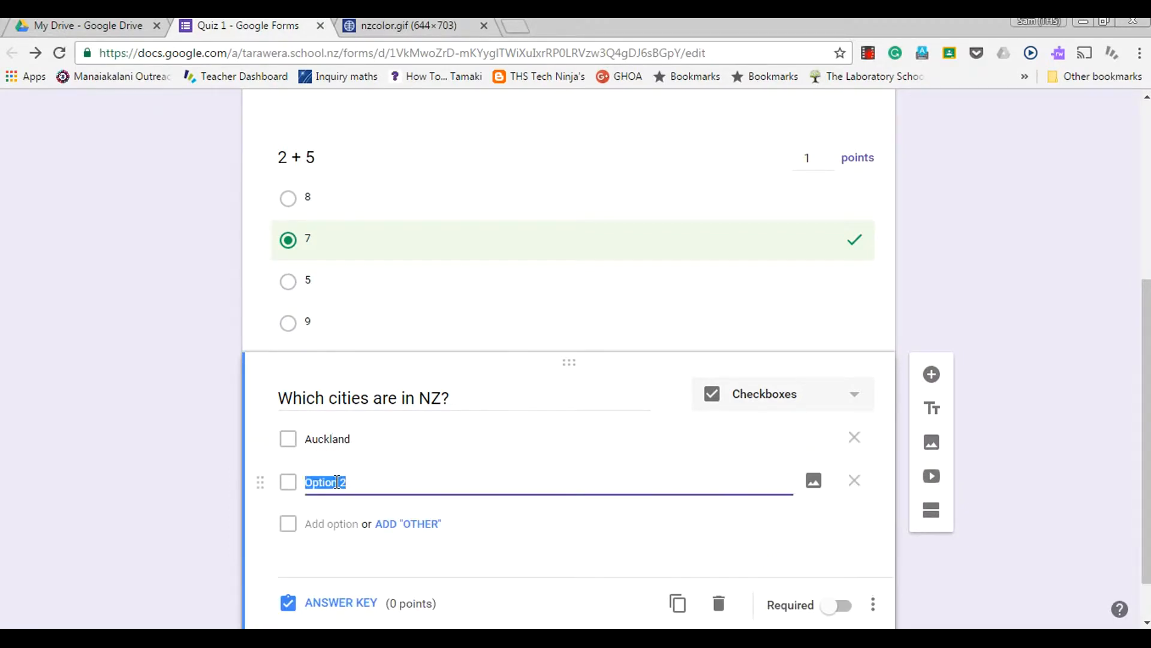
{"action": "type", "text": "Taur"}
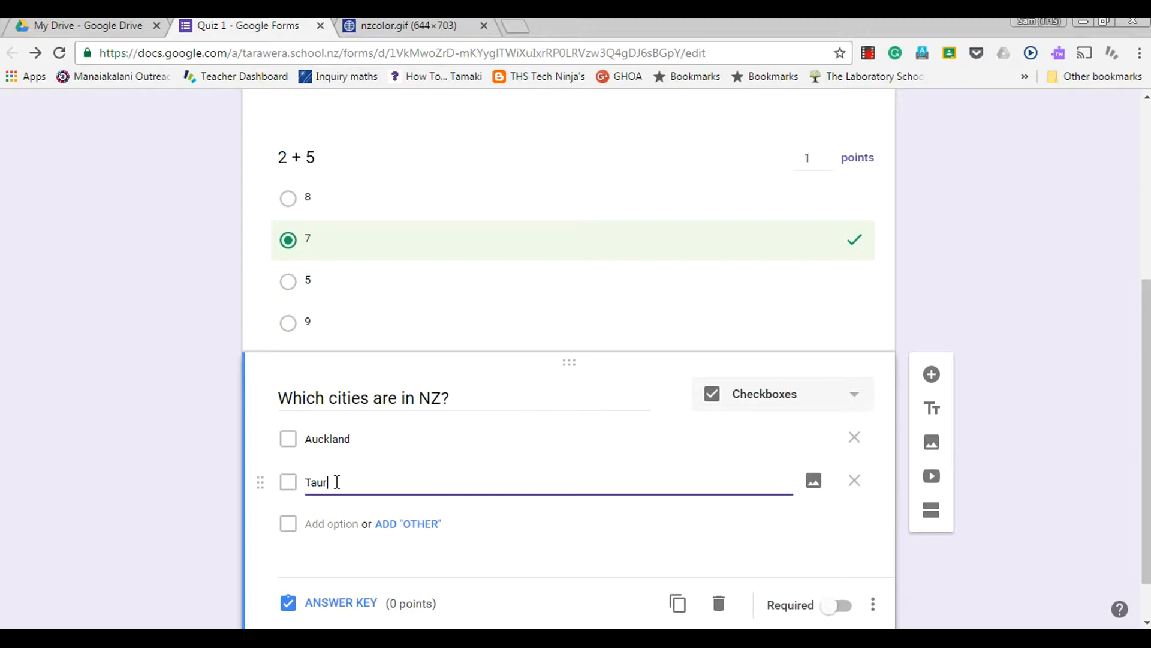
{"action": "type", "text": "anga"}
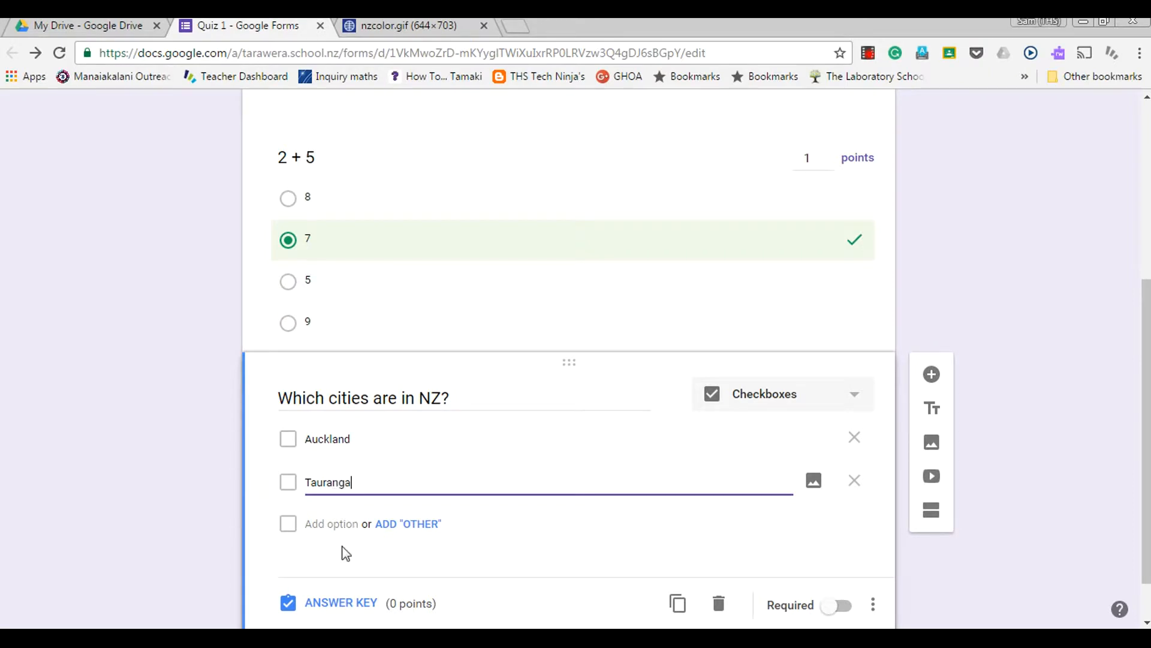
{"action": "type", "text": "Dunedin"}
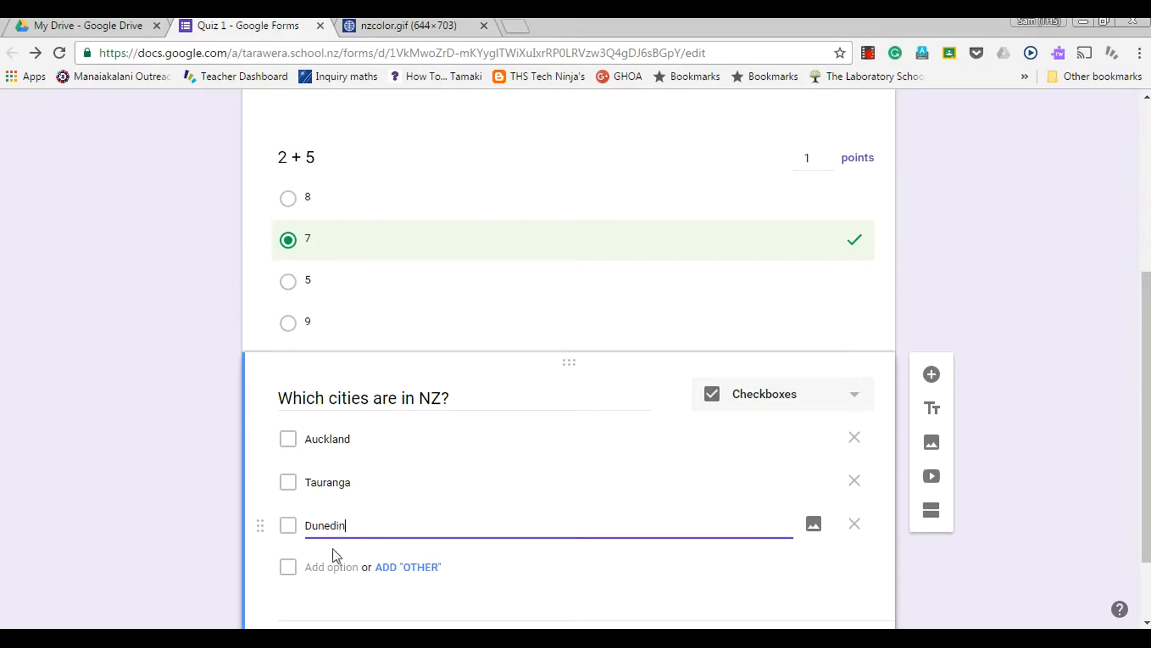
{"action": "type", "text": "Sydney"}
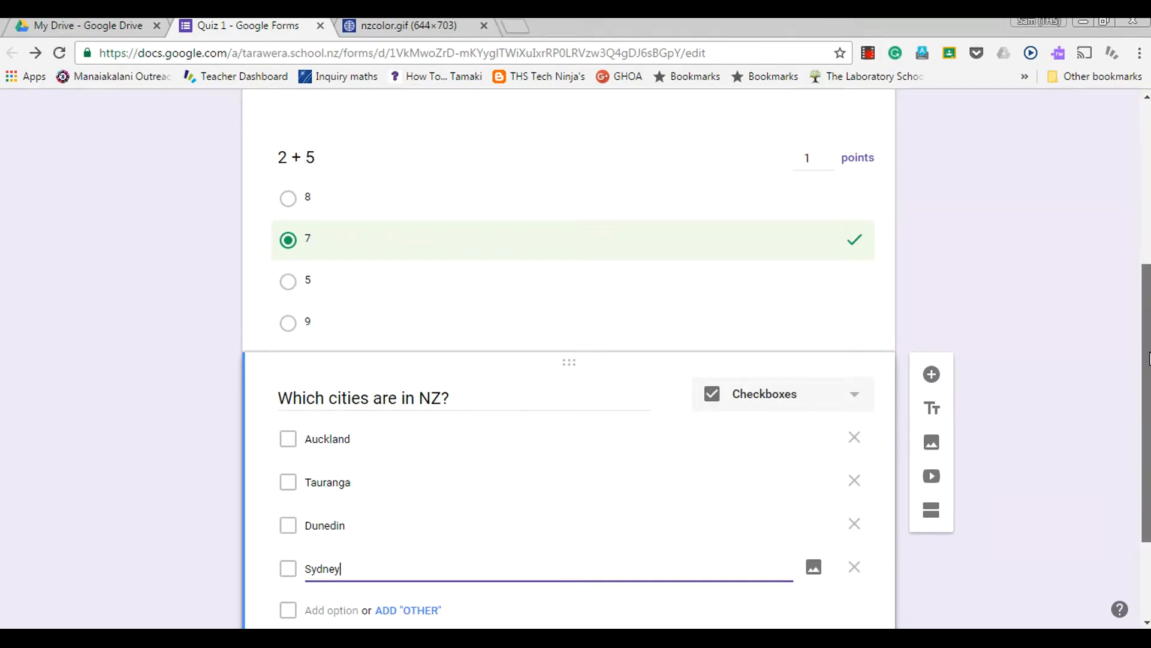
{"action": "scroll", "scroll_direction": "down", "scroll_amount": 3}
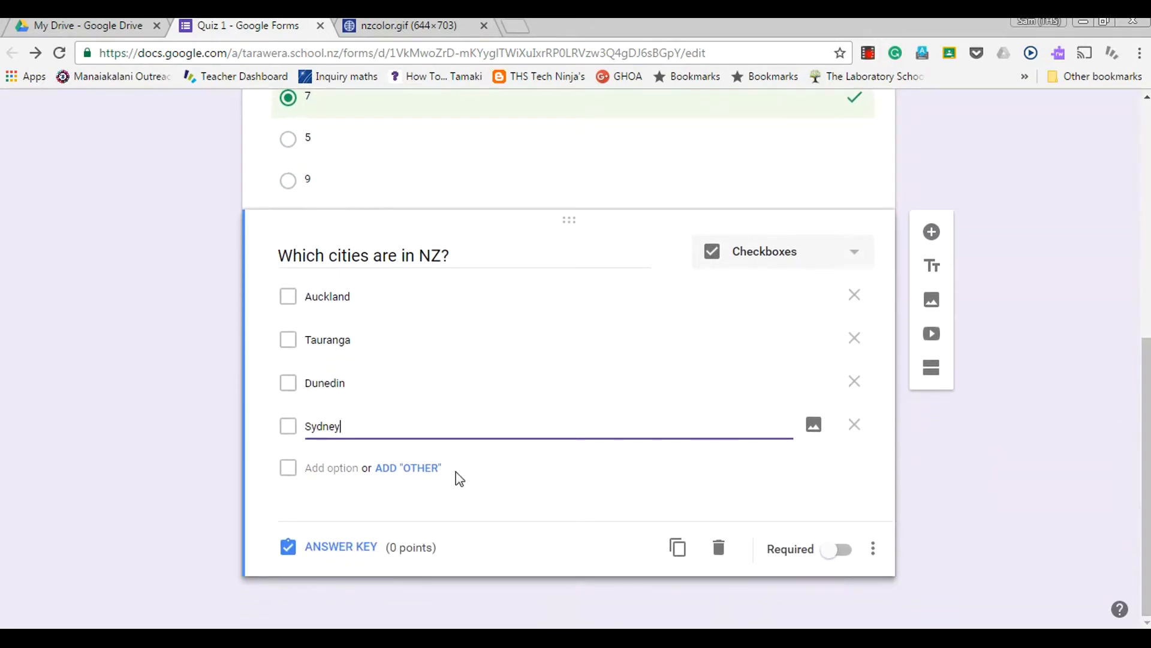
{"action": "mouse_move", "coordinate": [832, 551]}
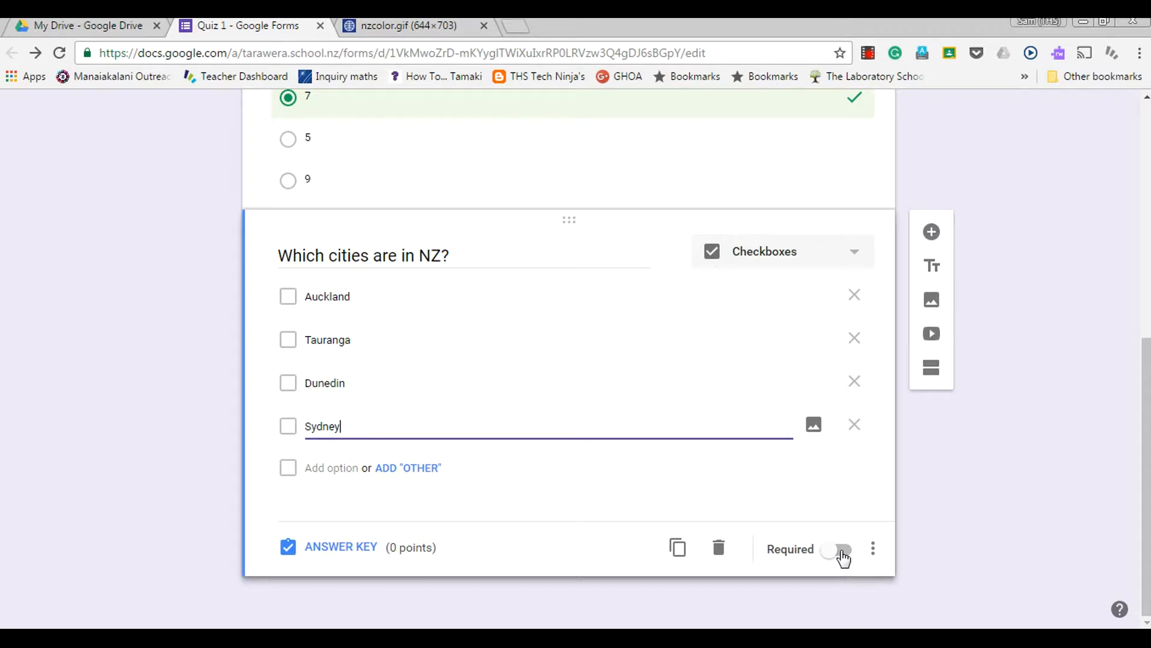
Step: Switch on Required for the NZ cities question
{"action": "left_click", "coordinate": [837, 549]}
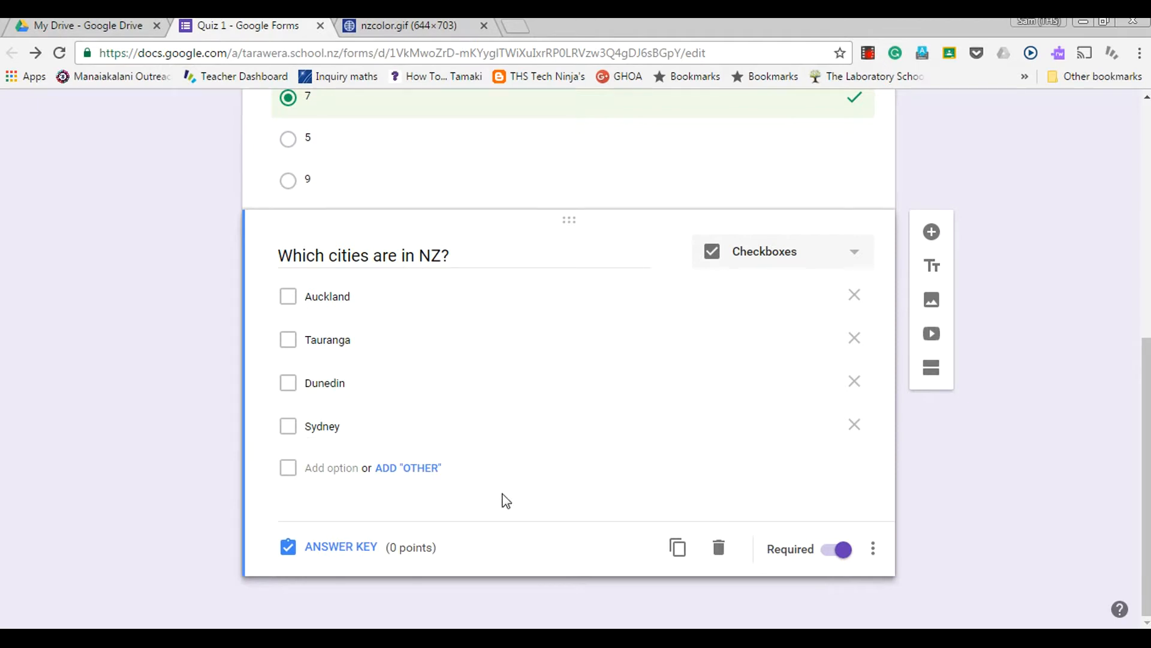
{"action": "mouse_move", "coordinate": [326, 550]}
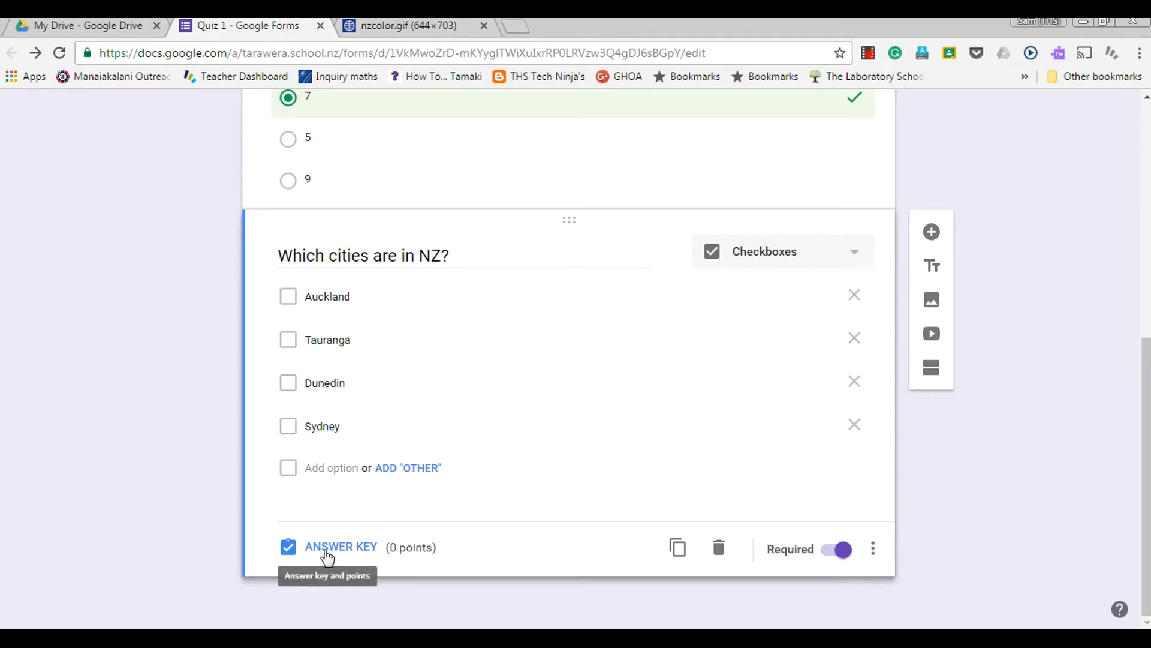
Step: In the answer key, mark Auckland, Tauranga and Dunedin correct, worth 1 point
{"action": "left_click", "coordinate": [339, 547]}
{"action": "type", "text": "1"}
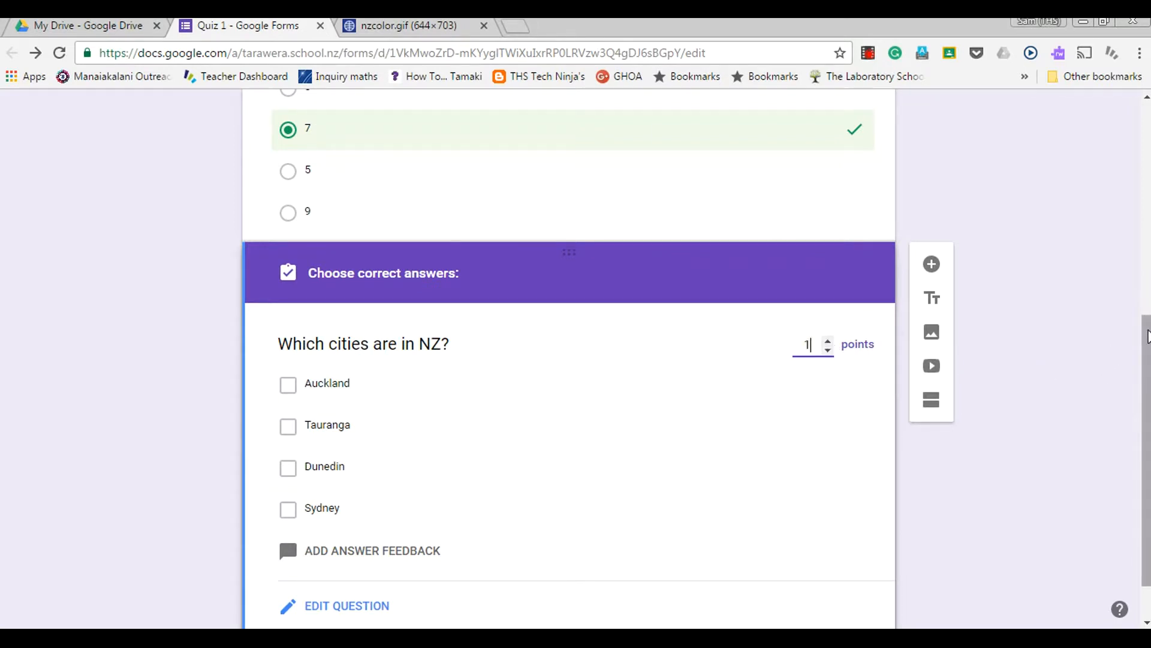
{"action": "scroll", "scroll_direction": "down", "scroll_amount": 3}
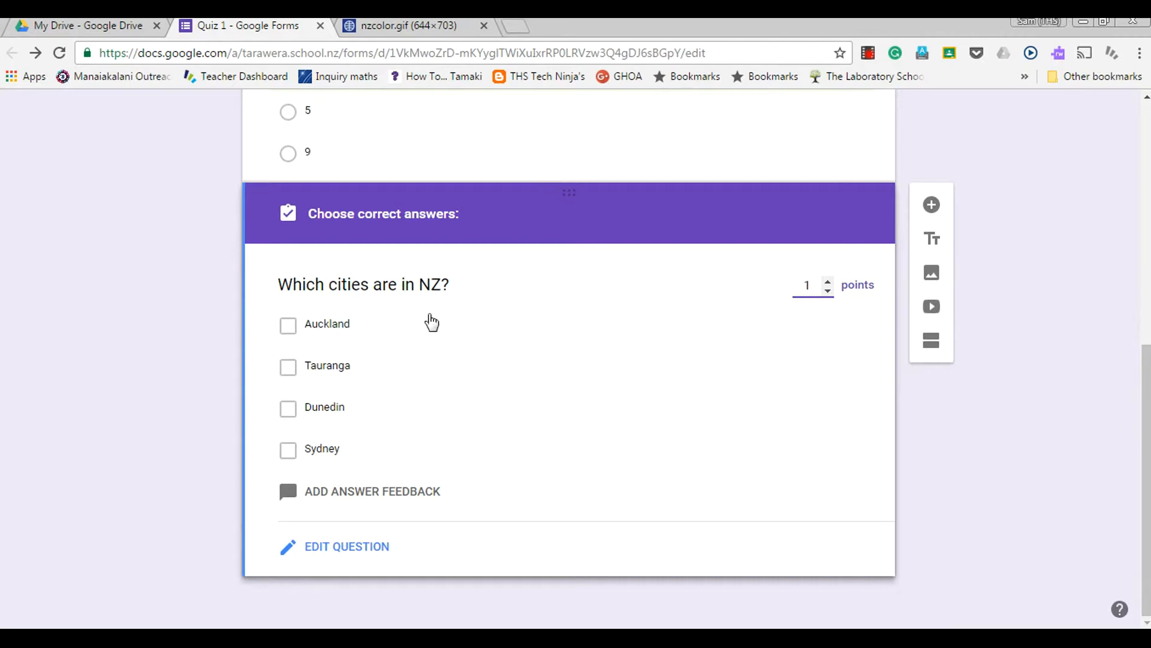
{"action": "left_click", "coordinate": [287, 325]}
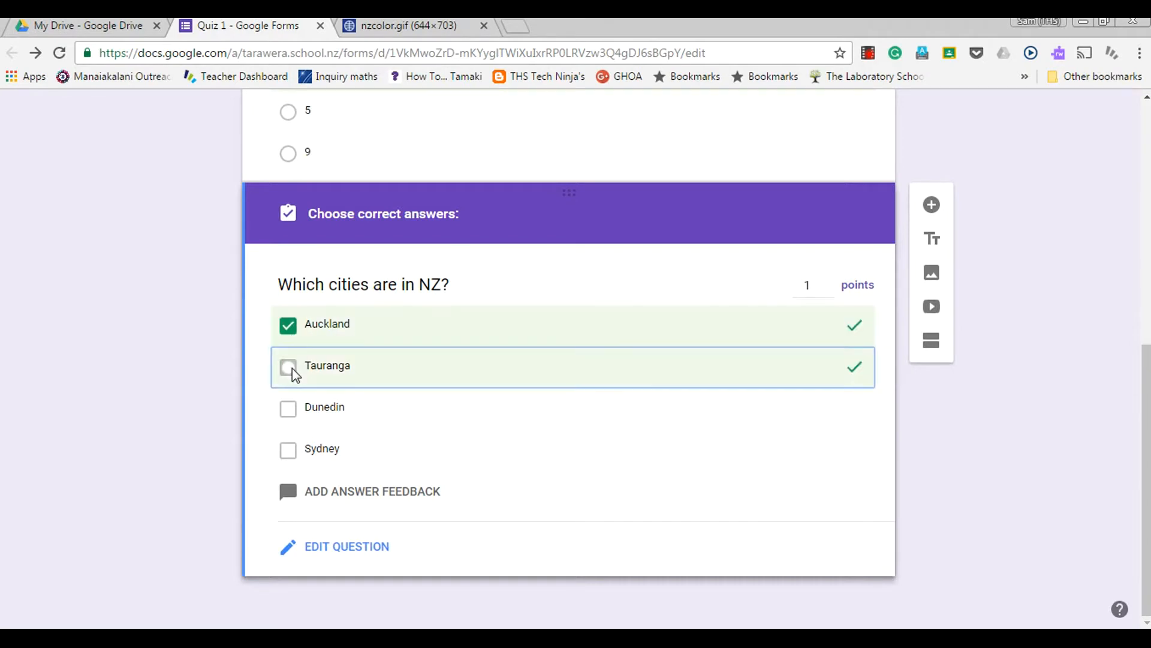
{"action": "left_click", "coordinate": [286, 366]}
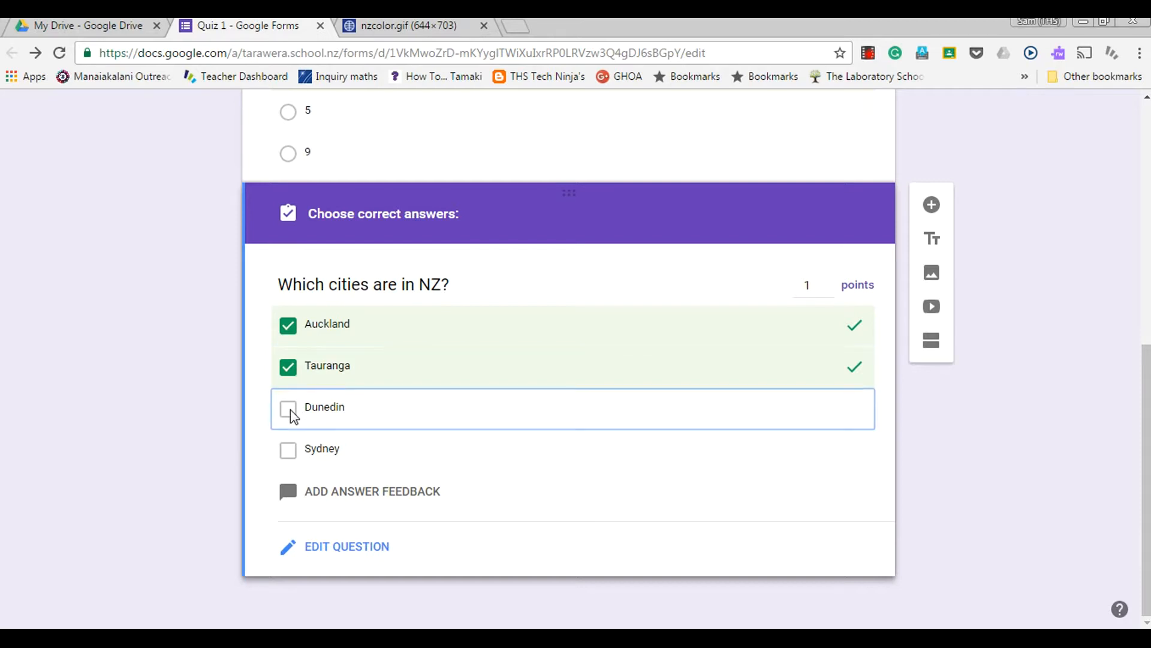
{"action": "left_click", "coordinate": [287, 408]}
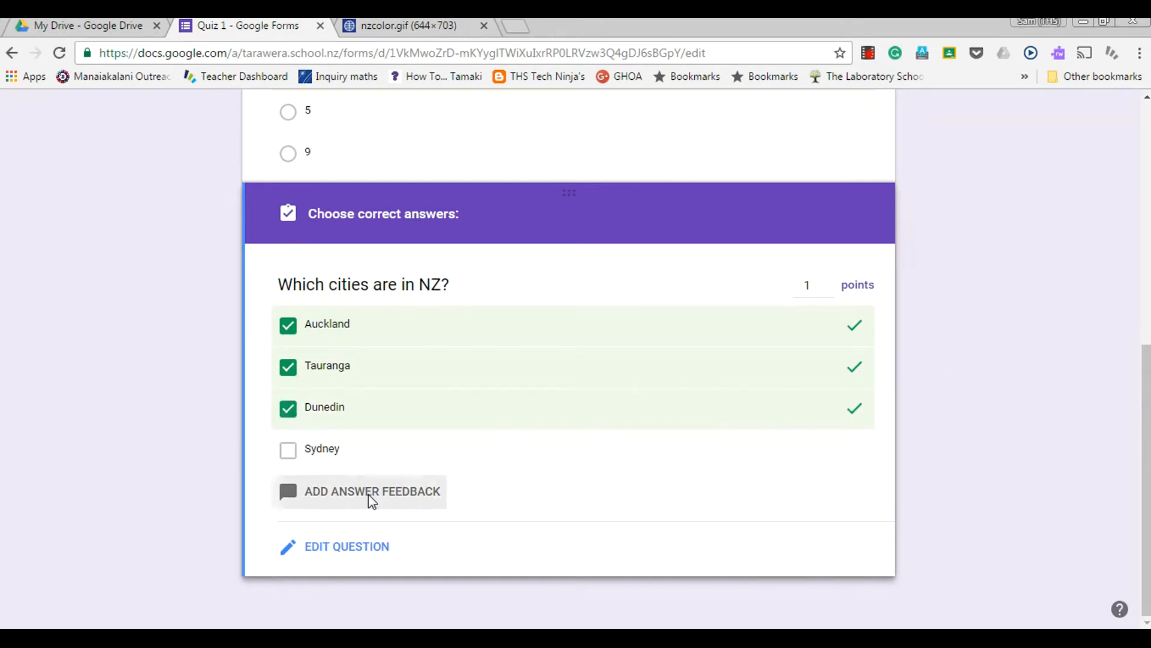
Step: Enter feedback 'Well Done' for correct and 'You need more work on NZ geography' for incorrect answers
{"action": "left_click", "coordinate": [372, 491]}
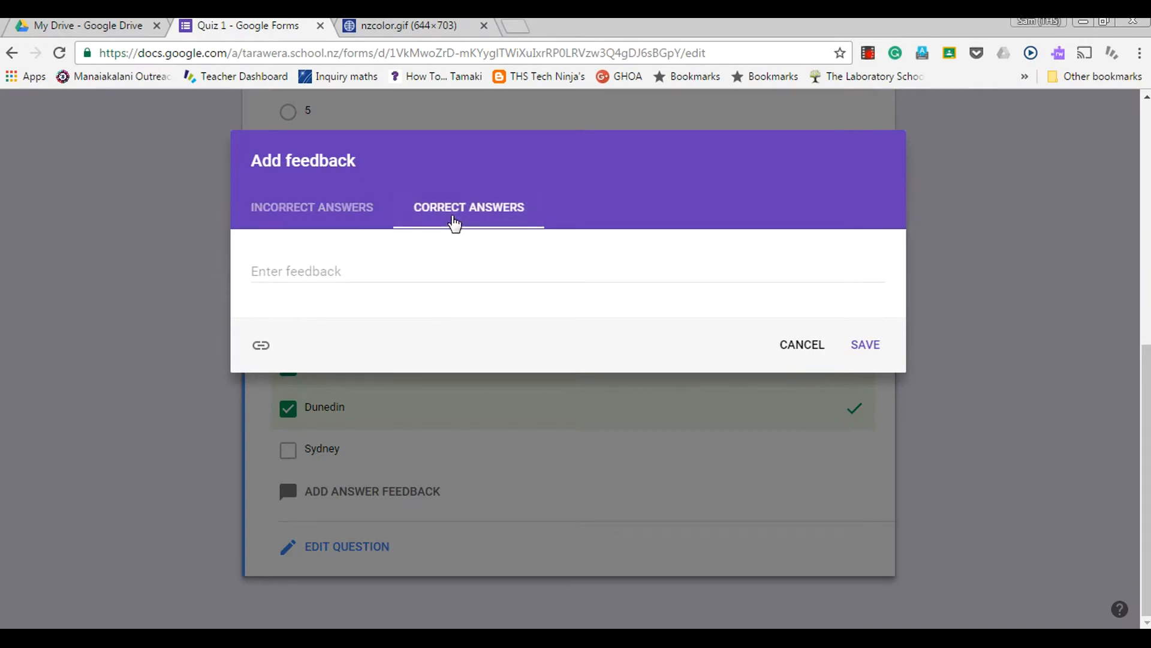
{"action": "type", "text": "Well Done"}
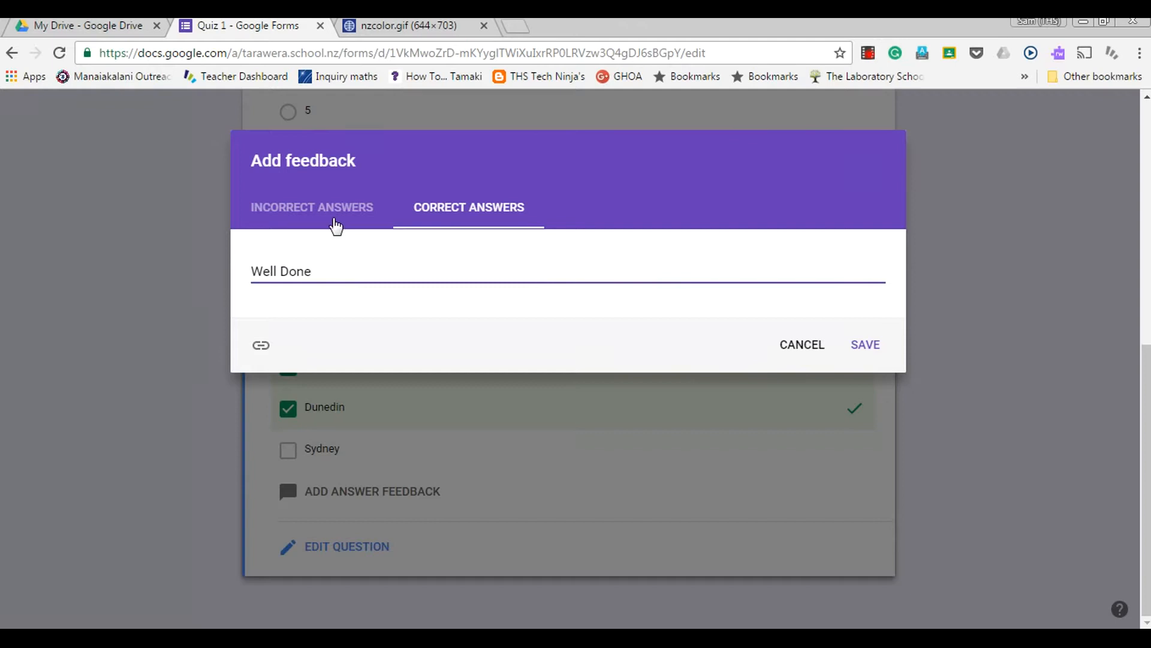
{"action": "left_click", "coordinate": [312, 208]}
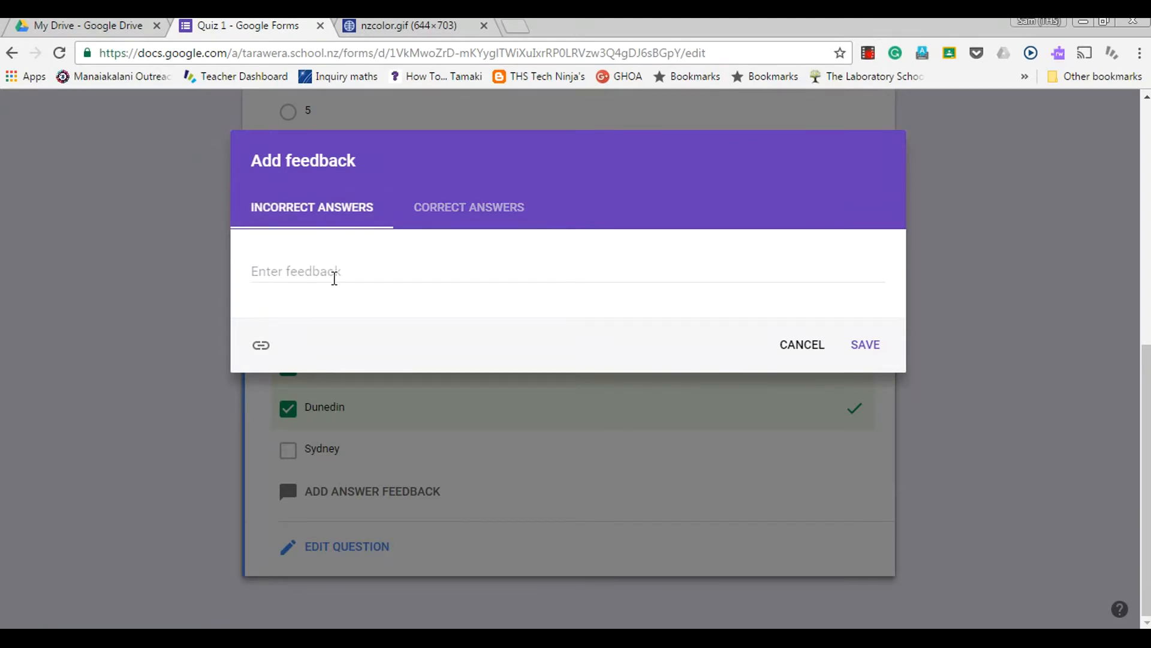
{"action": "left_click", "coordinate": [335, 271]}
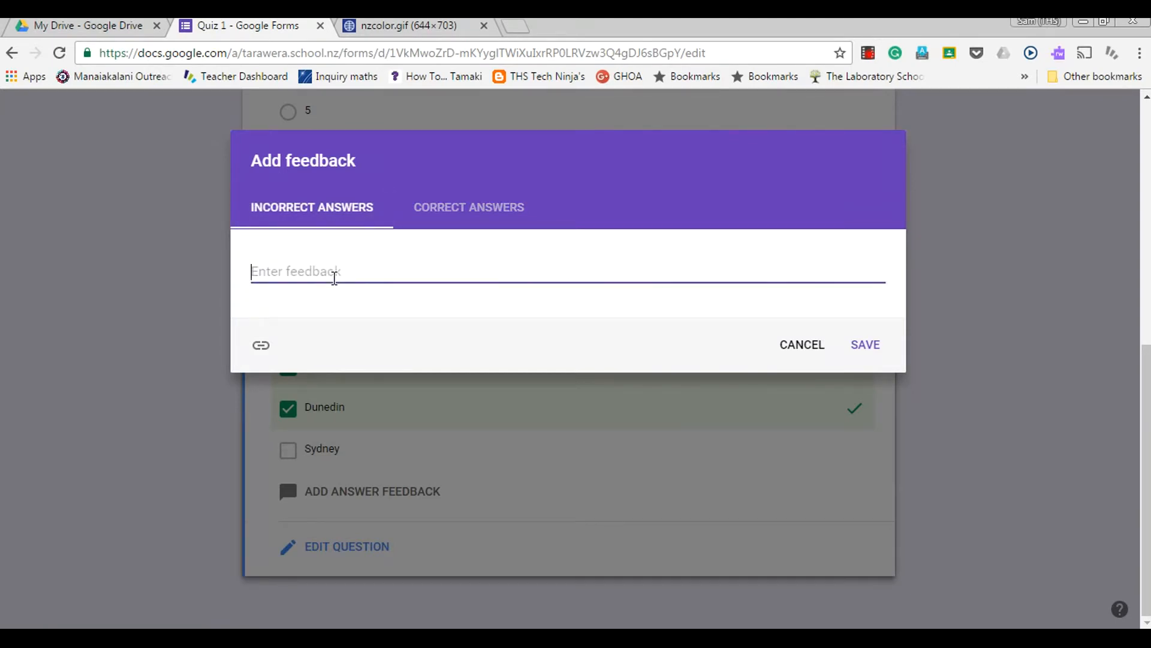
{"action": "type", "text": "You need more"}
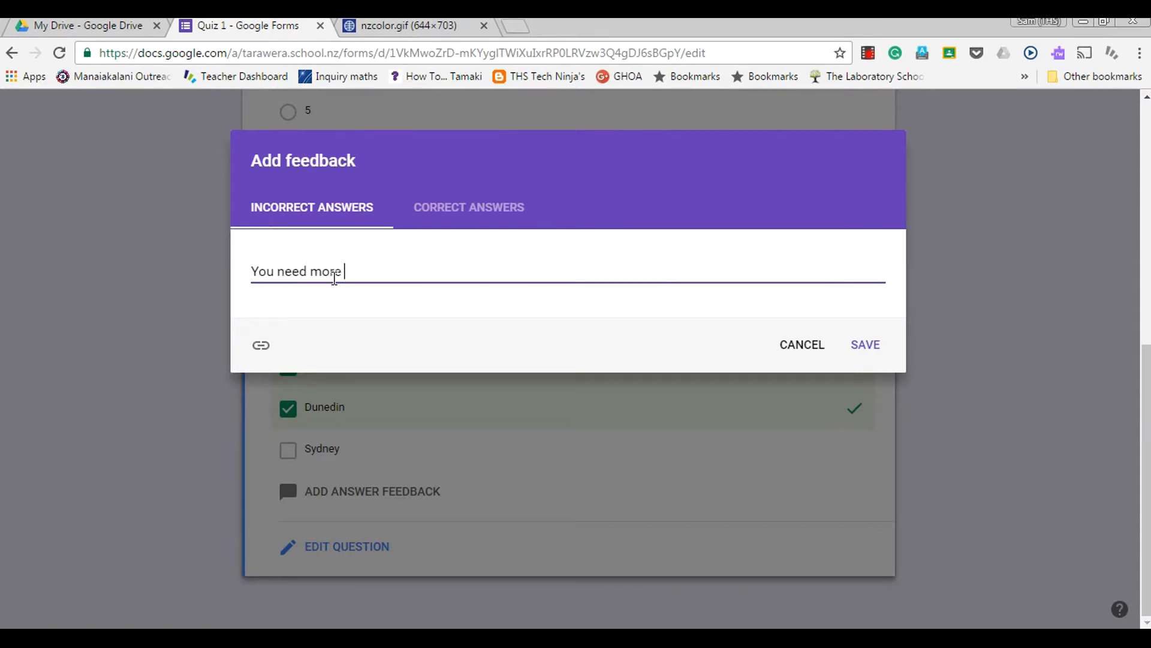
{"action": "type", "text": "work on"}
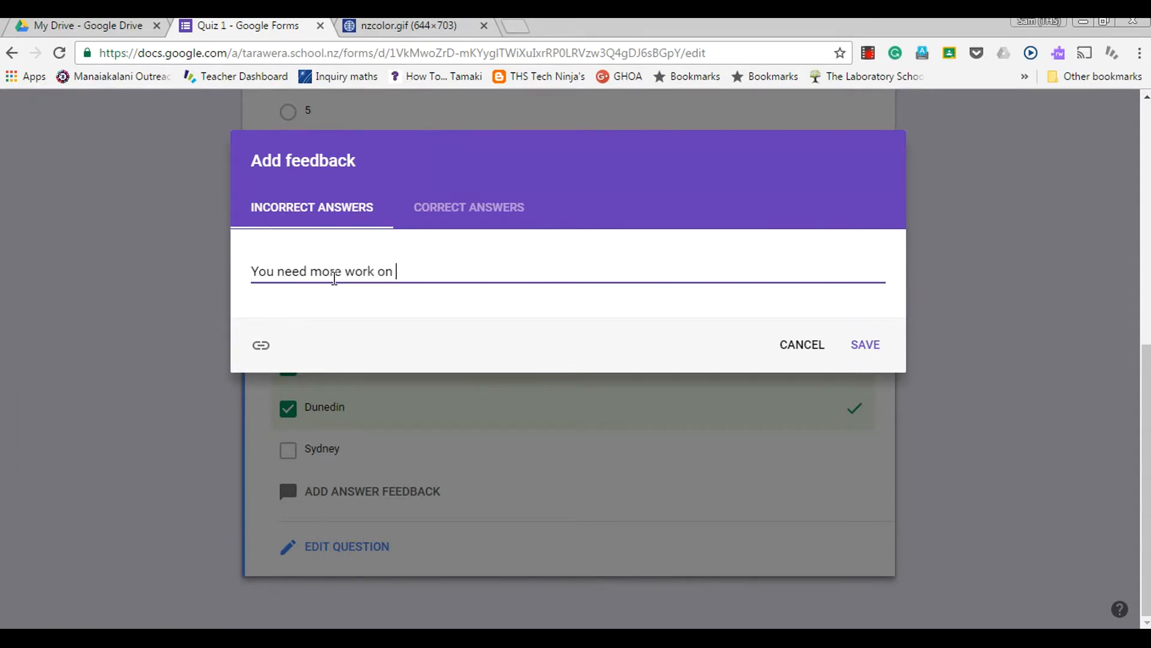
{"action": "type", "text": "NZ geo"}
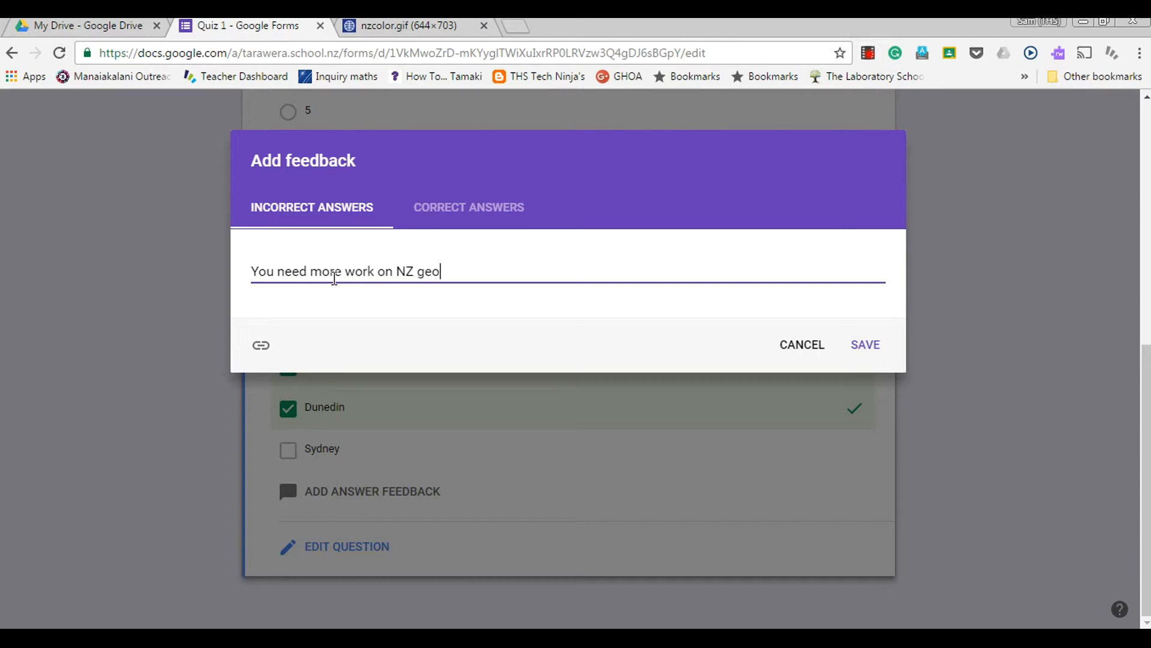
{"action": "type", "text": "graphy"}
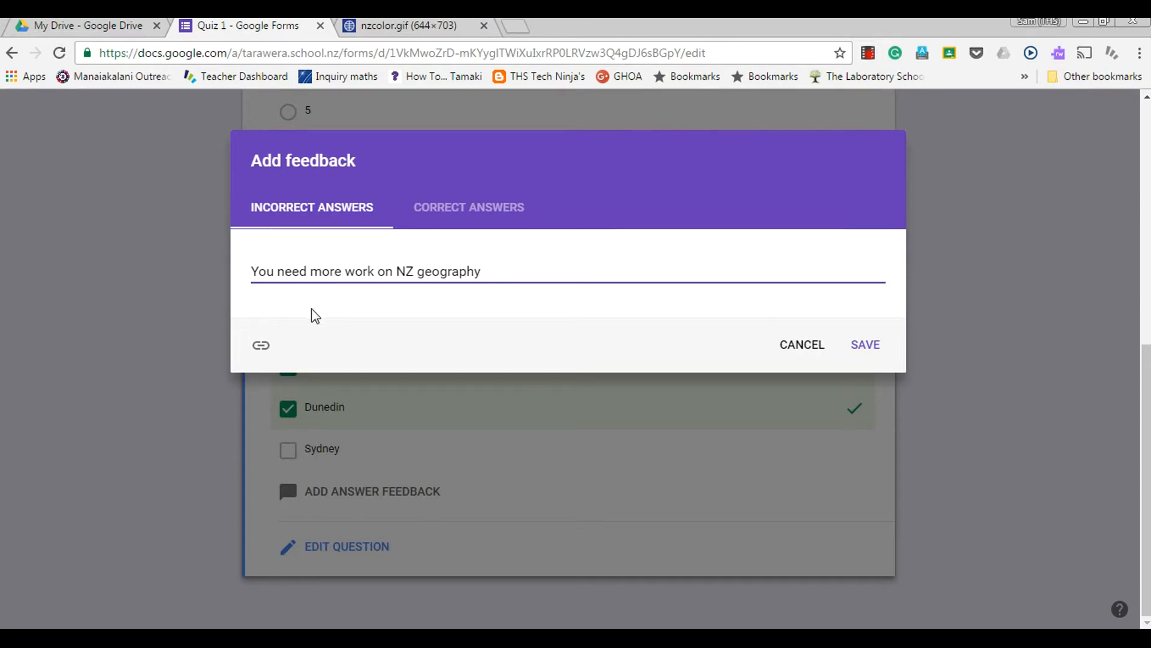
{"action": "left_click", "coordinate": [260, 346]}
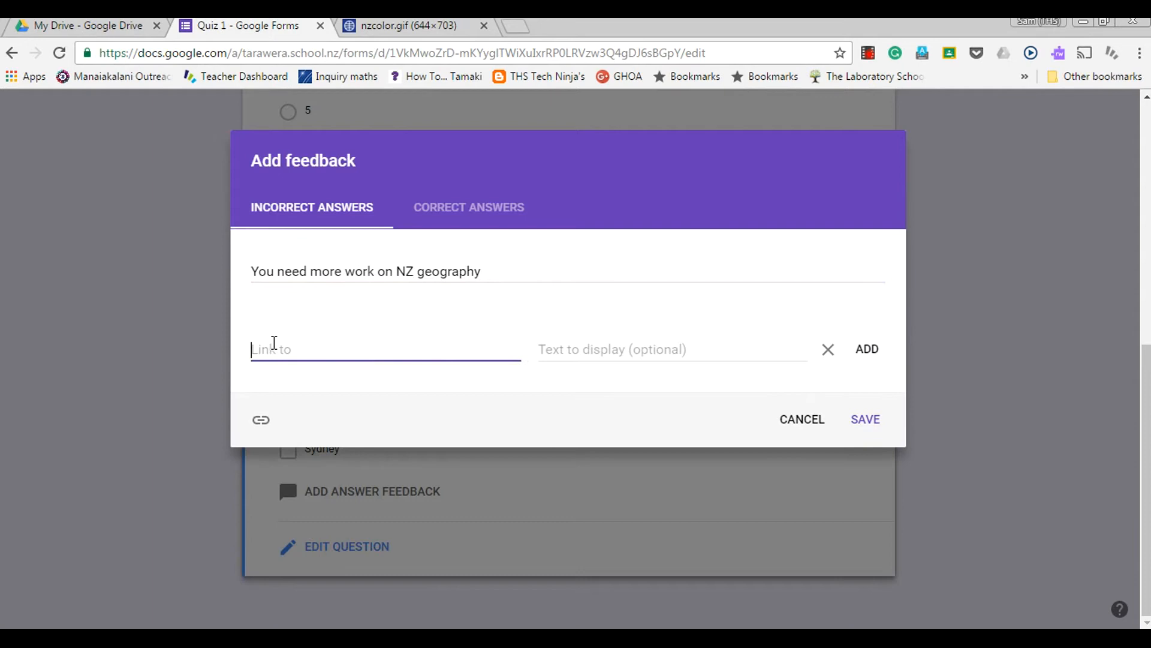
{"action": "mouse_move", "coordinate": [476, 249]}
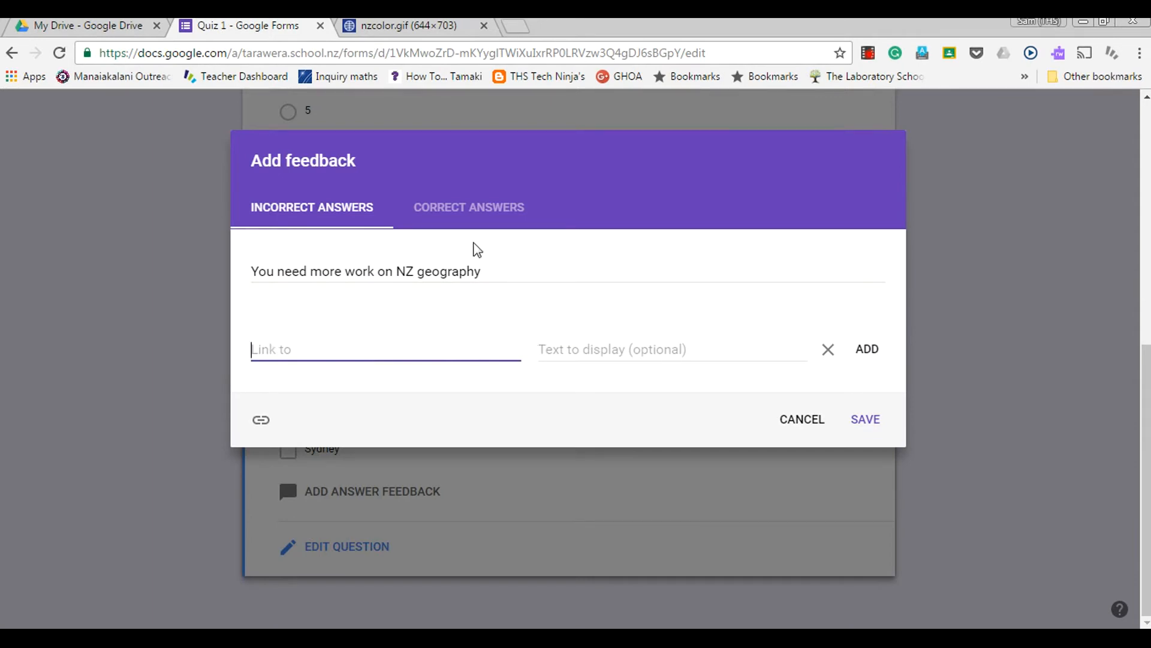
Step: Select the nzcolor.gif map image's web address in the other Chrome tab for copying
{"action": "left_click", "coordinate": [403, 25]}
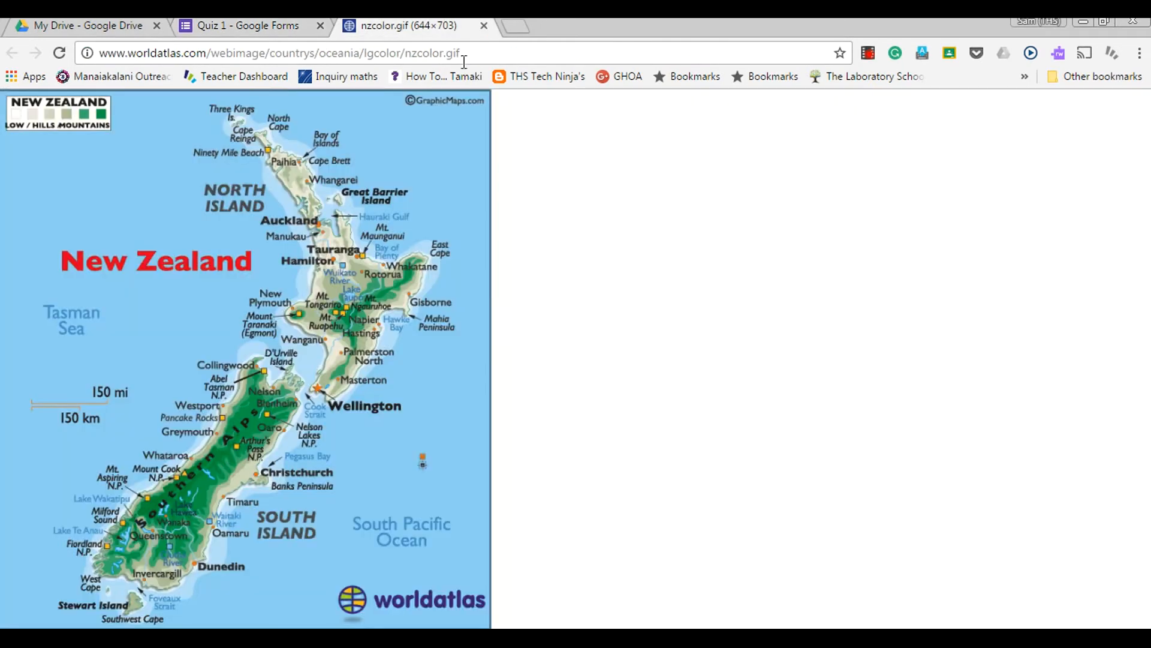
{"action": "left_click", "coordinate": [294, 51]}
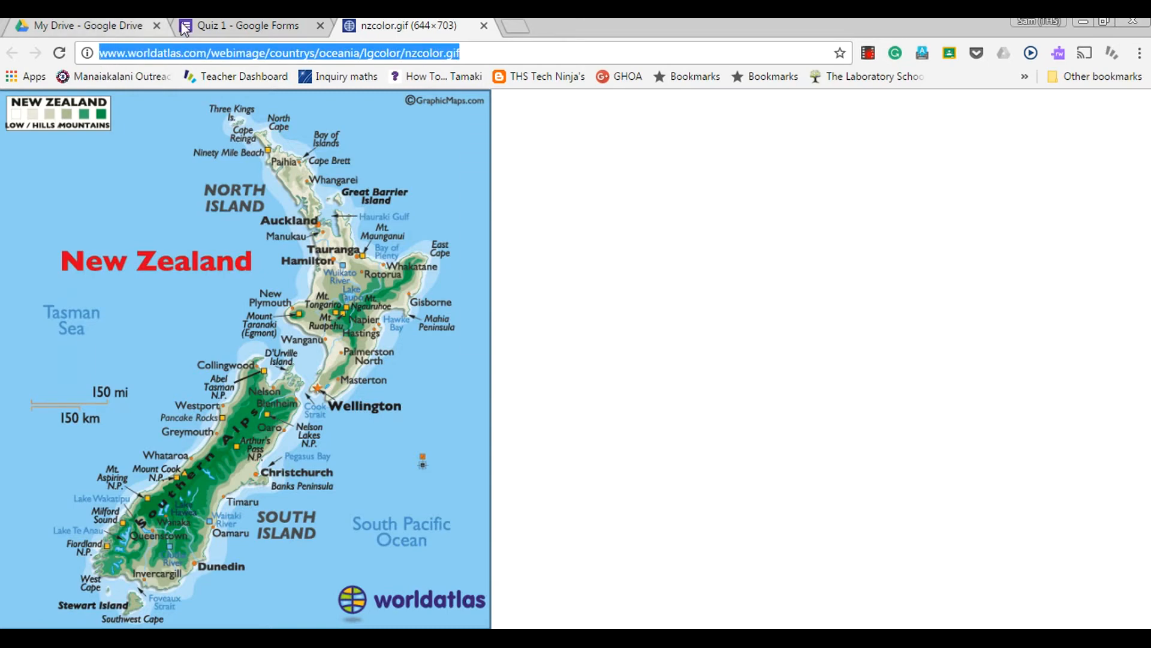
Step: Attach the nzcolor.gif map URL displayed as 'Map of NZ' to the incorrect feedback and save
{"action": "left_click", "coordinate": [247, 26]}
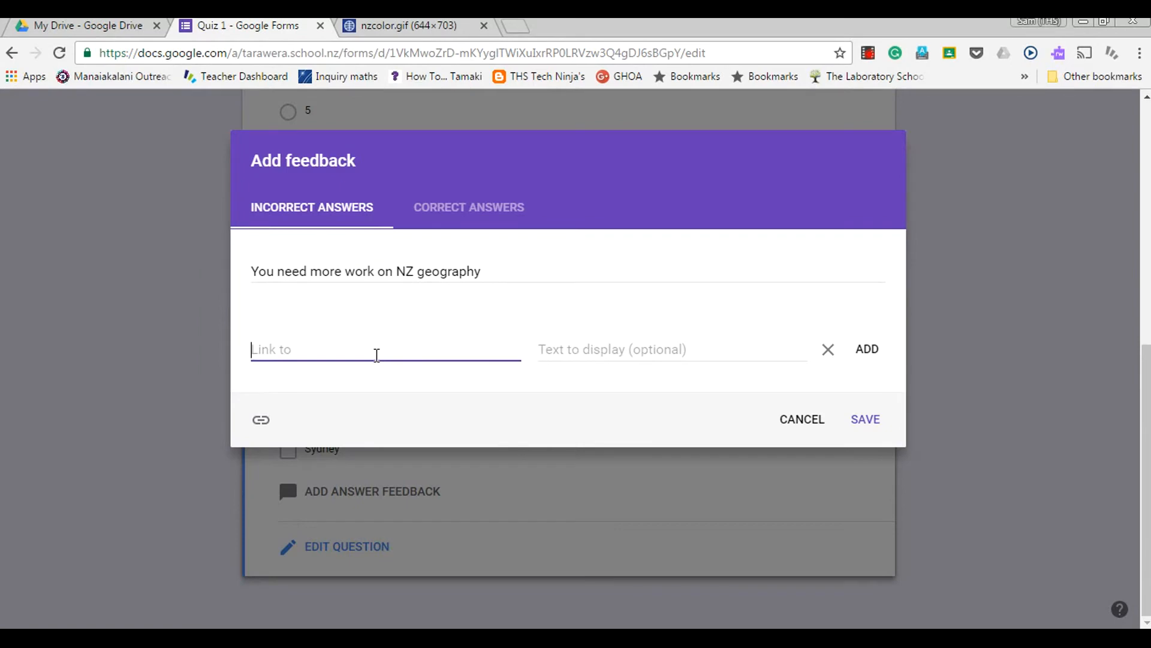
{"action": "type", "text": "image/countrys/oceania/lgcolor/nzcolor.gif"}
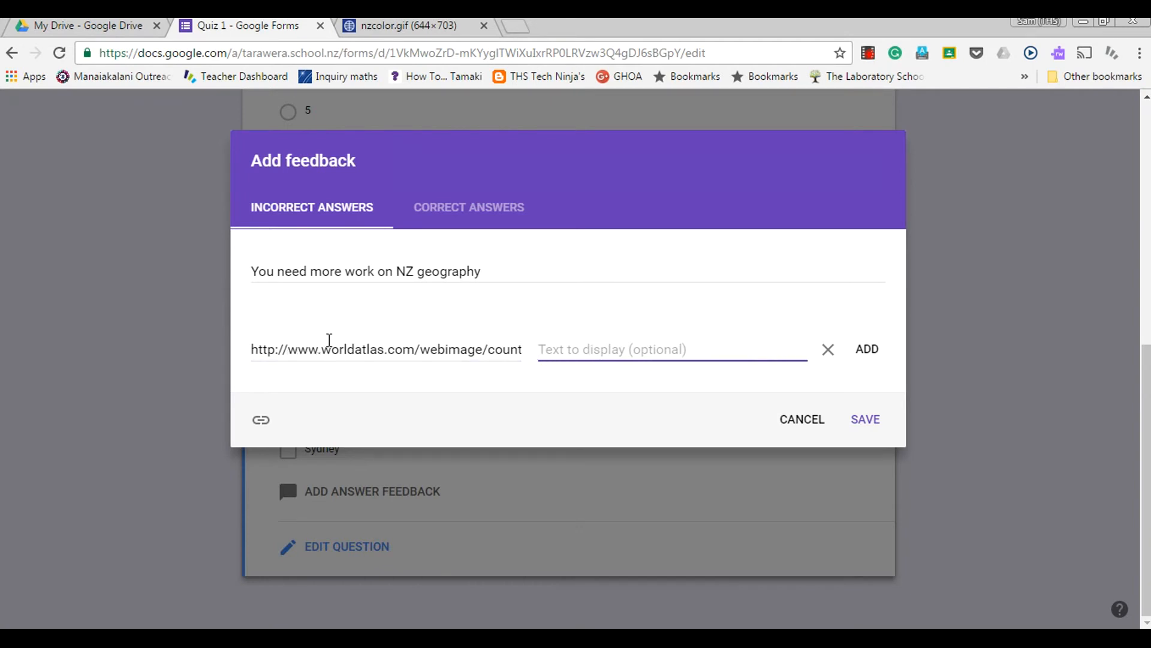
{"action": "mouse_move", "coordinate": [652, 405]}
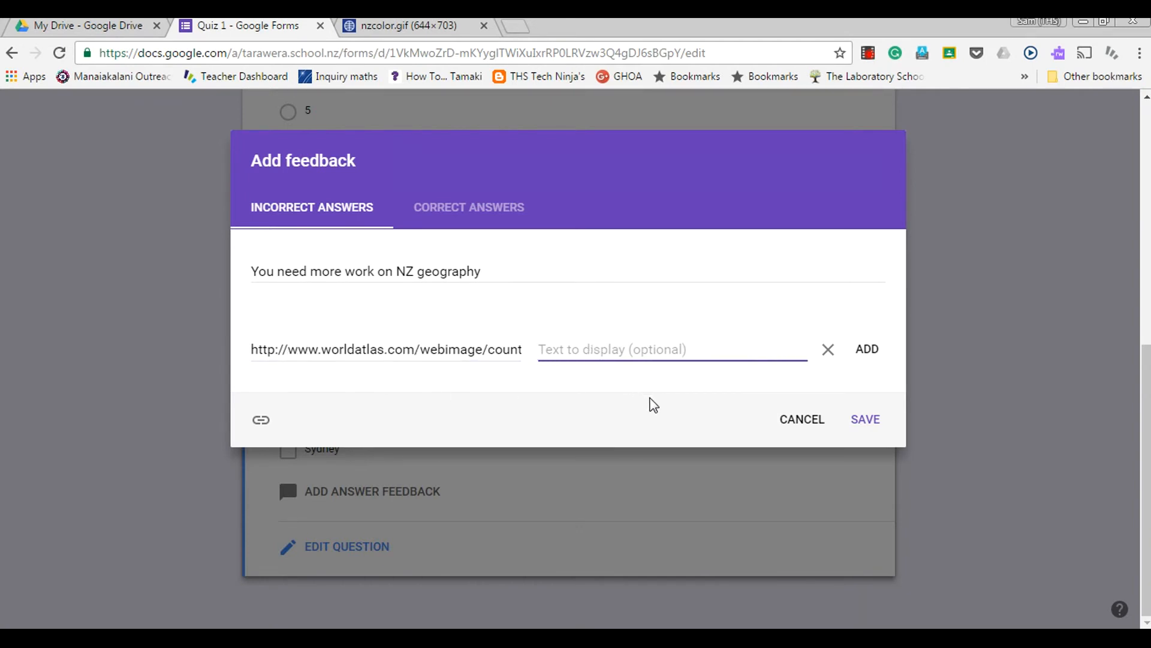
{"action": "type", "text": "Map of"}
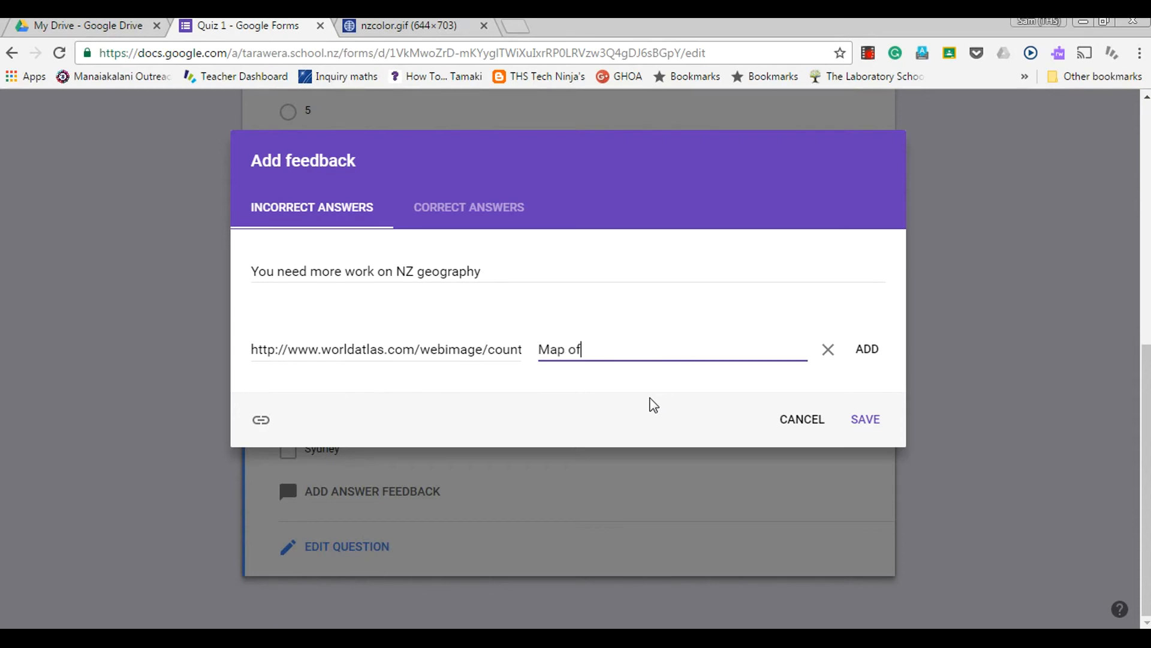
{"action": "type", "text": "NZ"}
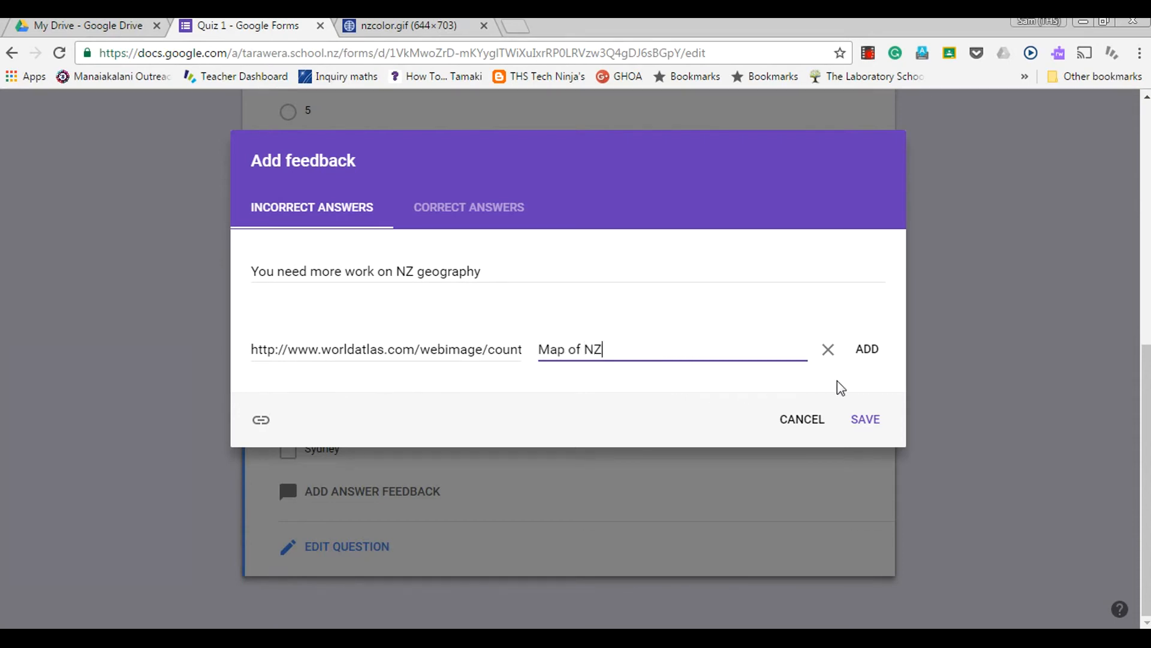
{"action": "left_click", "coordinate": [865, 420]}
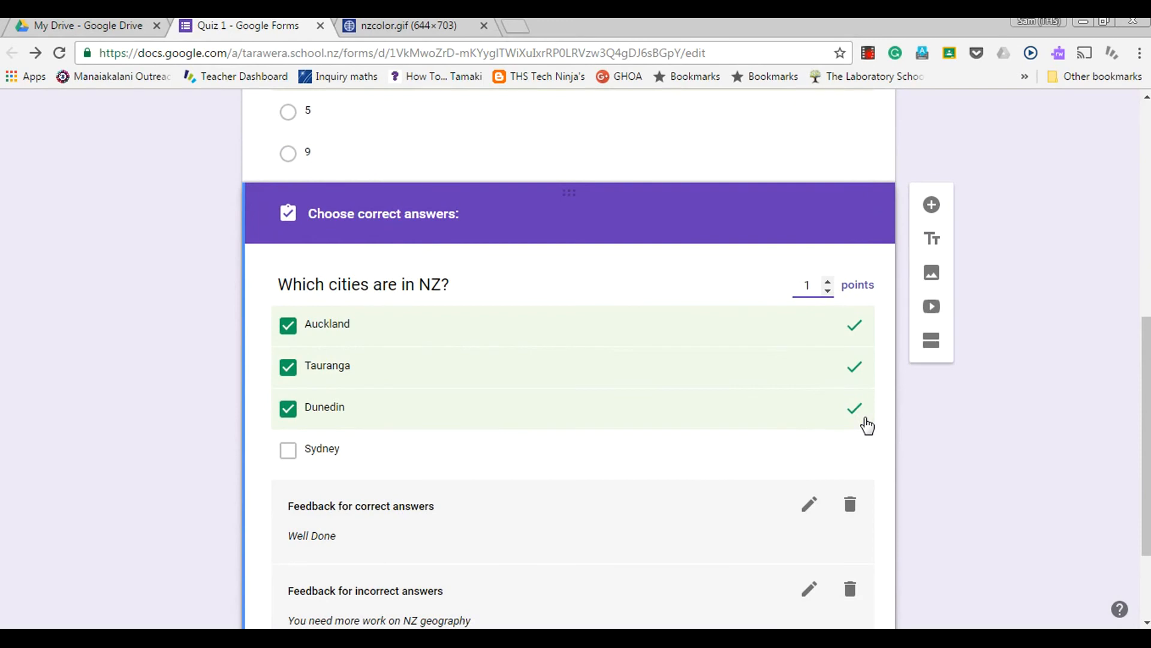
{"action": "scroll", "scroll_direction": "down", "scroll_amount": 3}
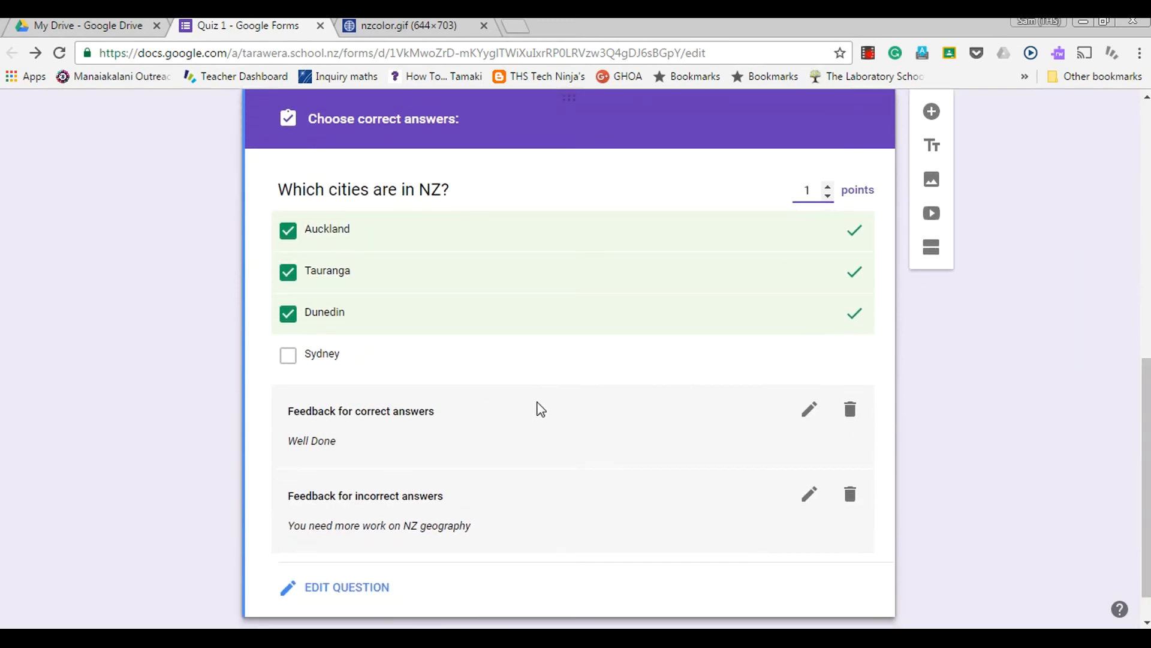
{"action": "mouse_move", "coordinate": [502, 384]}
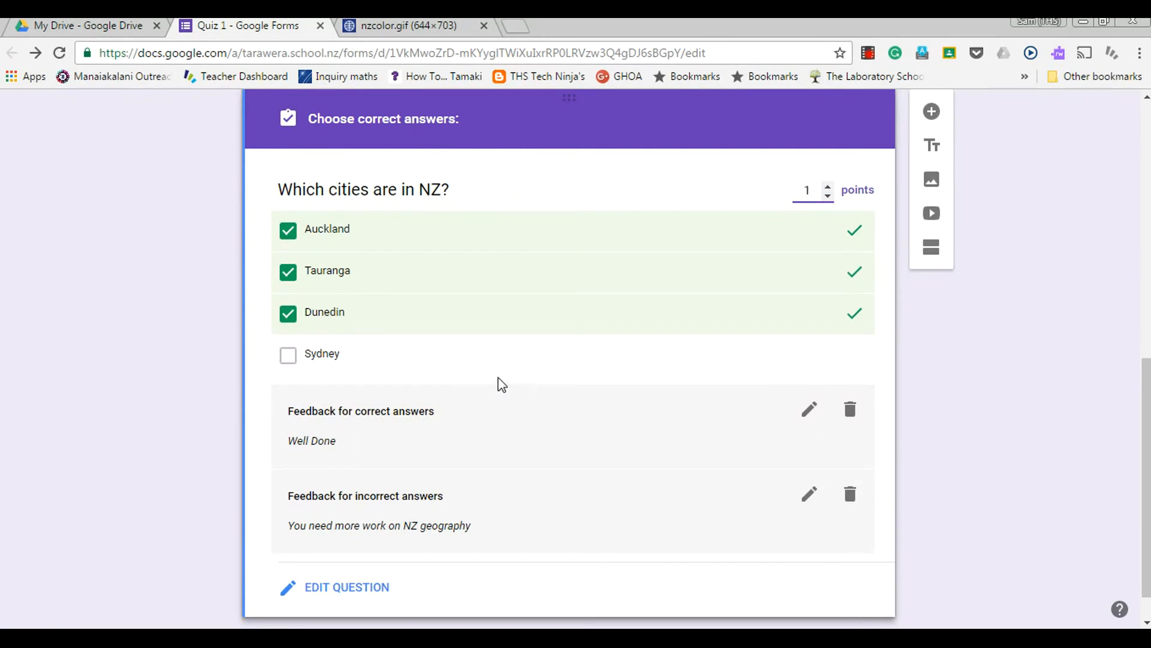
{"action": "mouse_move", "coordinate": [358, 475]}
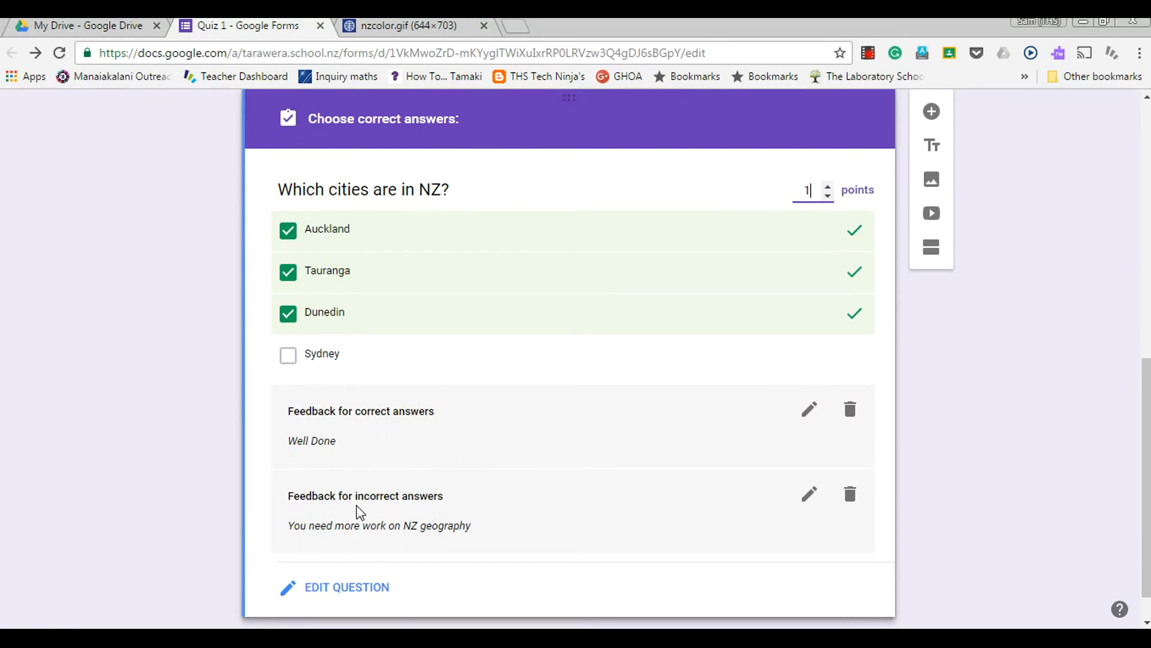
{"action": "mouse_move", "coordinate": [467, 546]}
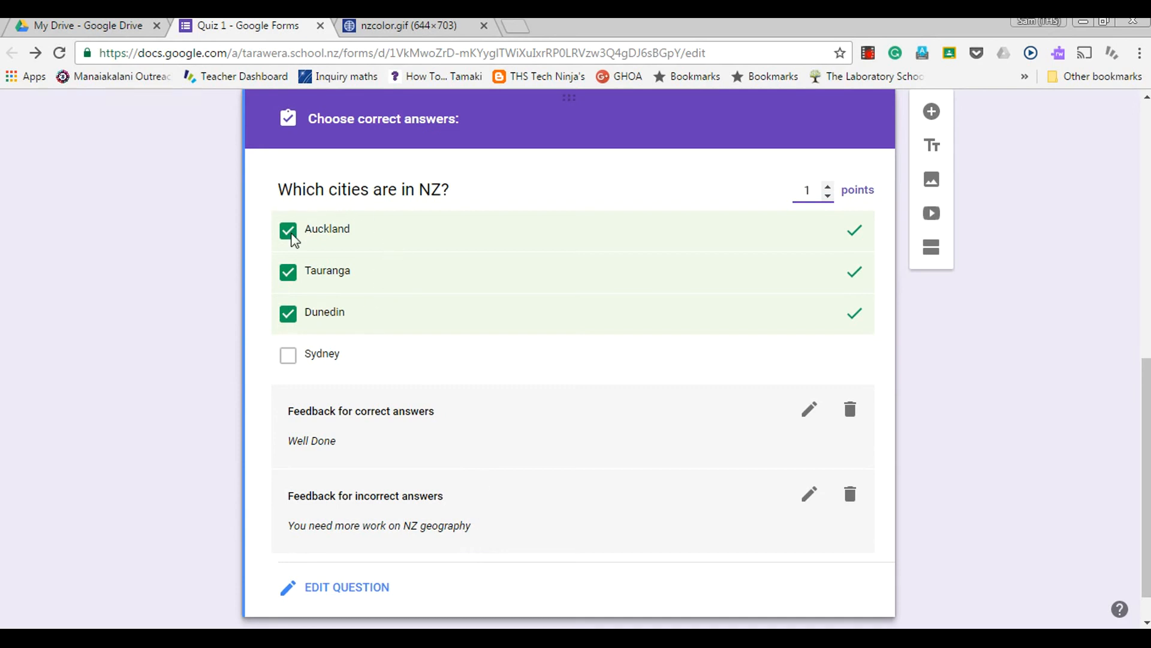
{"action": "mouse_move", "coordinate": [1059, 476]}
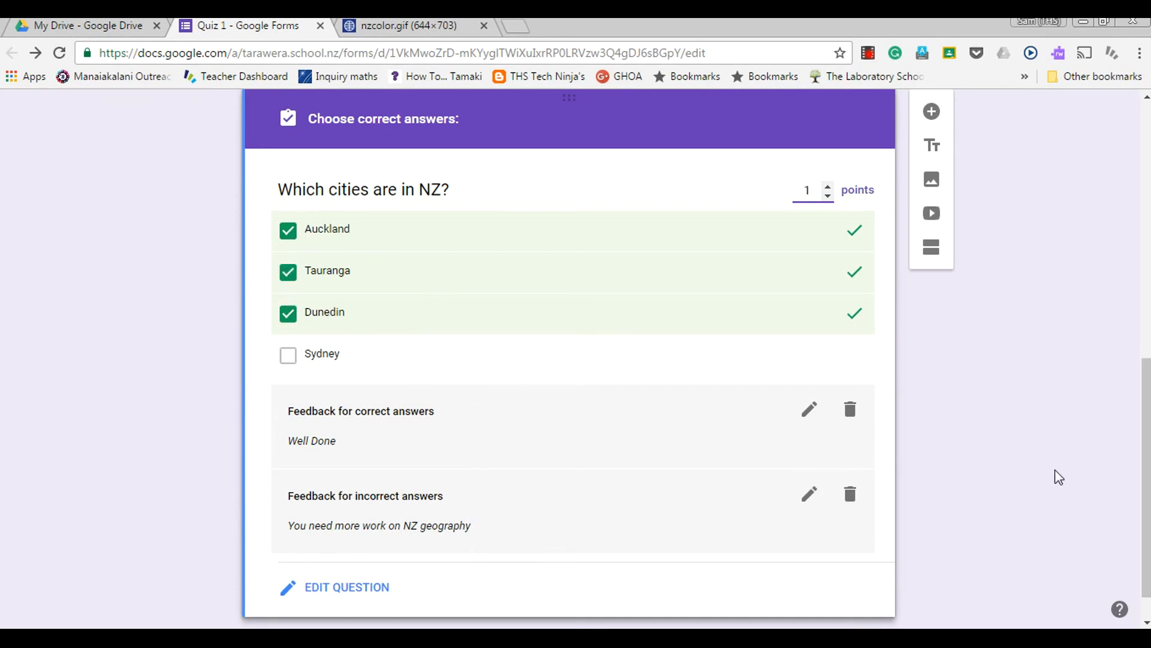